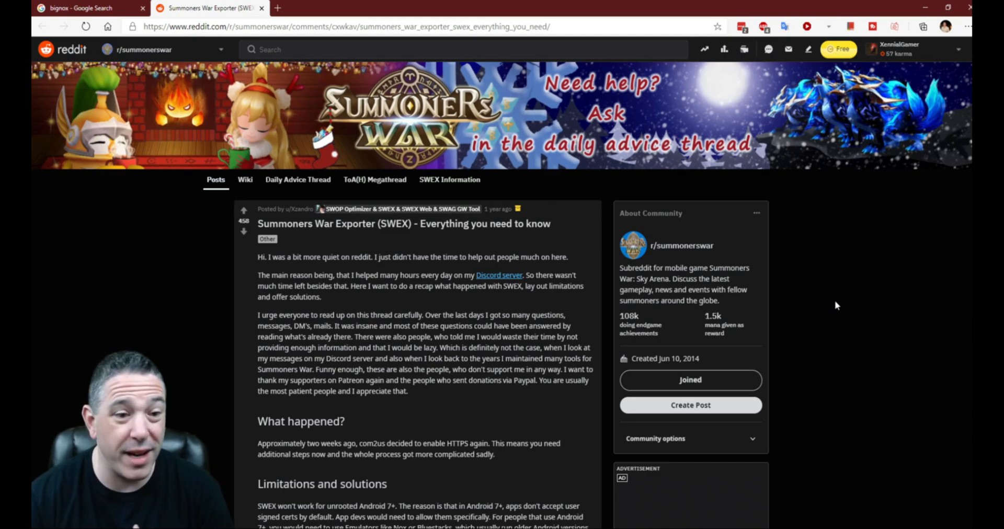
mouse_move(668, 248)
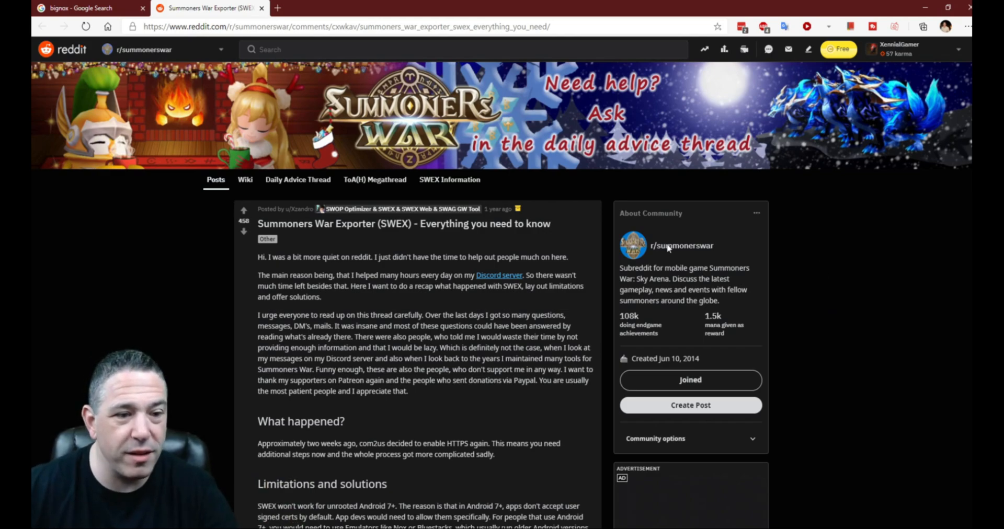
Step: Scroll the SWEX 'Everything you need to know' post down to its Final words section
scroll("down", 3)
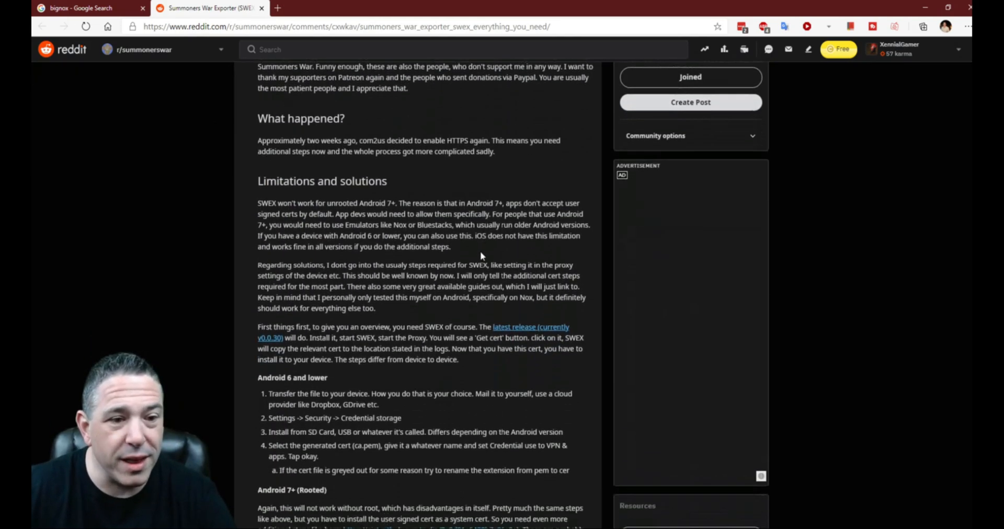
scroll("down", 3)
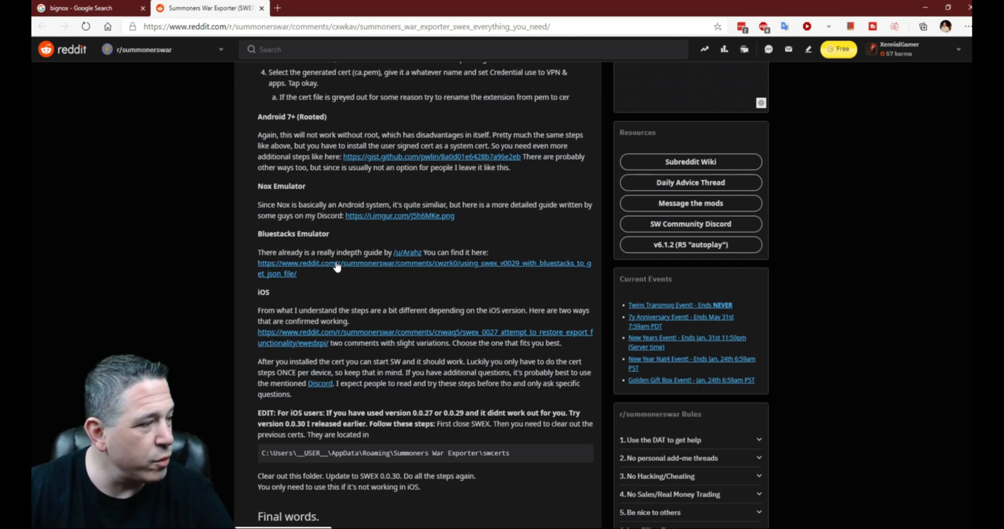
scroll("down", 3)
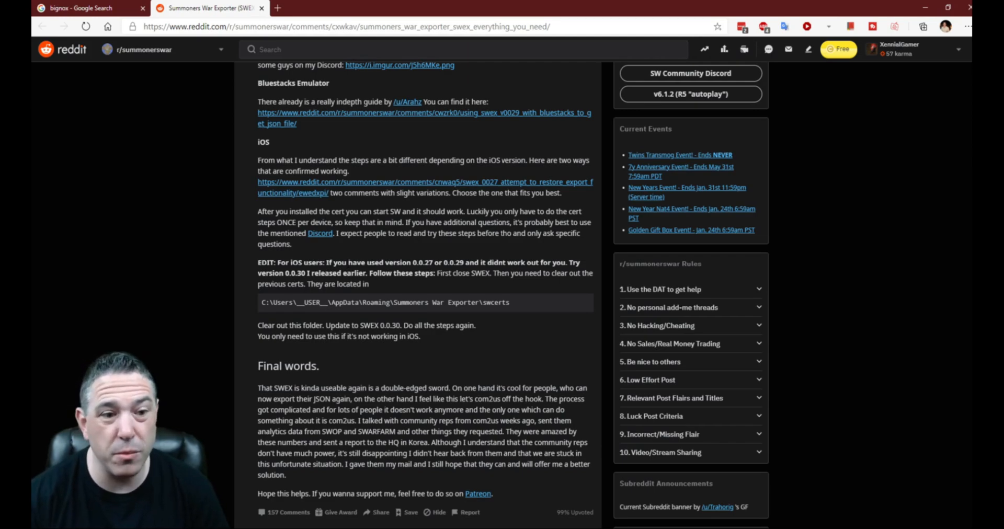
mouse_move(154, 193)
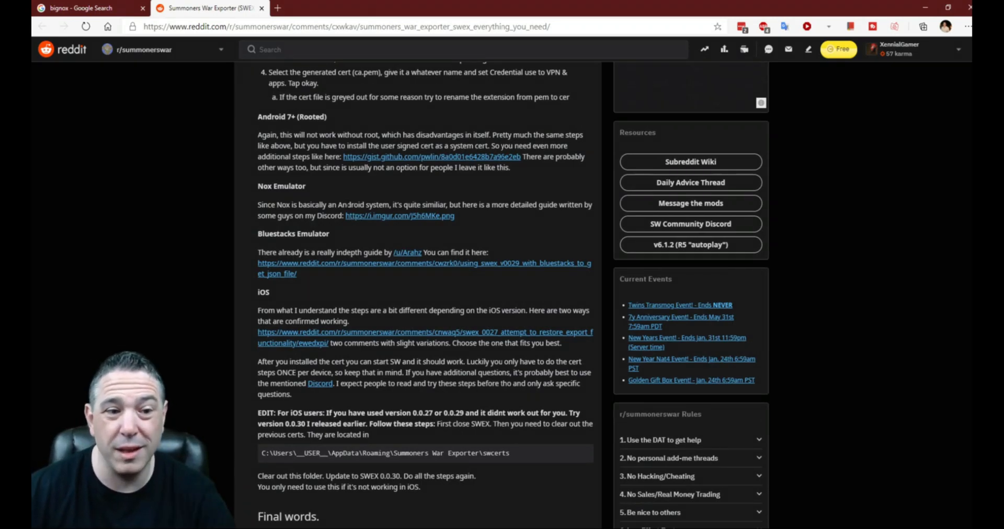
mouse_move(281, 129)
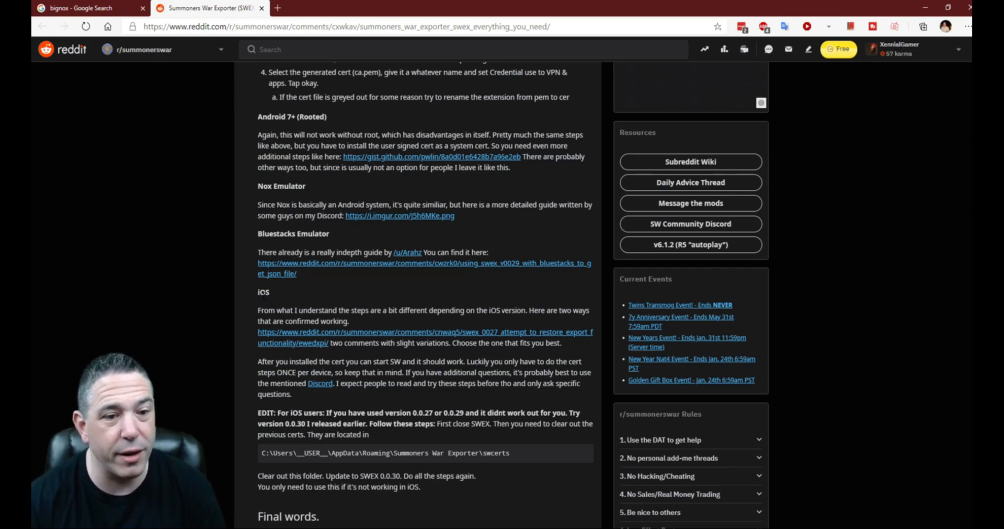
Step: Scroll to the SWEX post comments, then return to the 'bignox' Google results tab
scroll("down", 3)
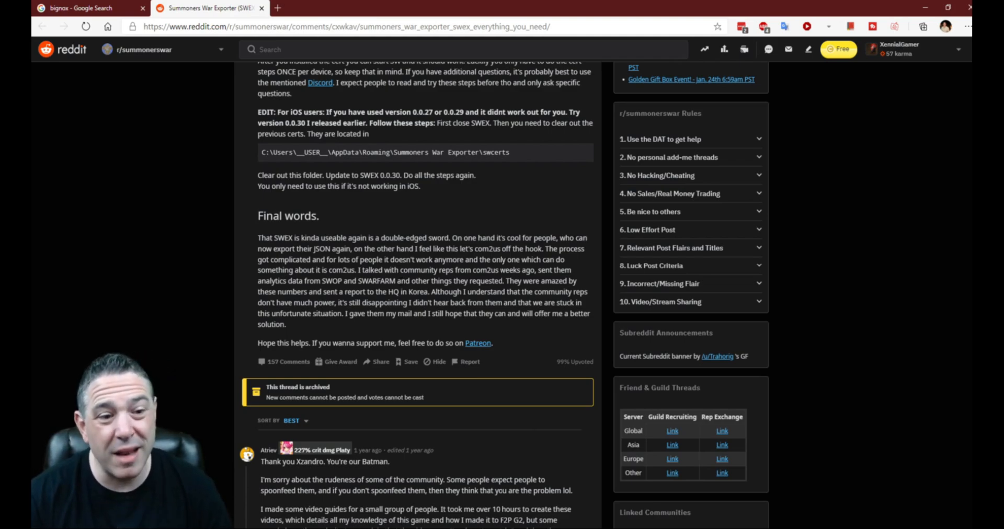
left_click(89, 8)
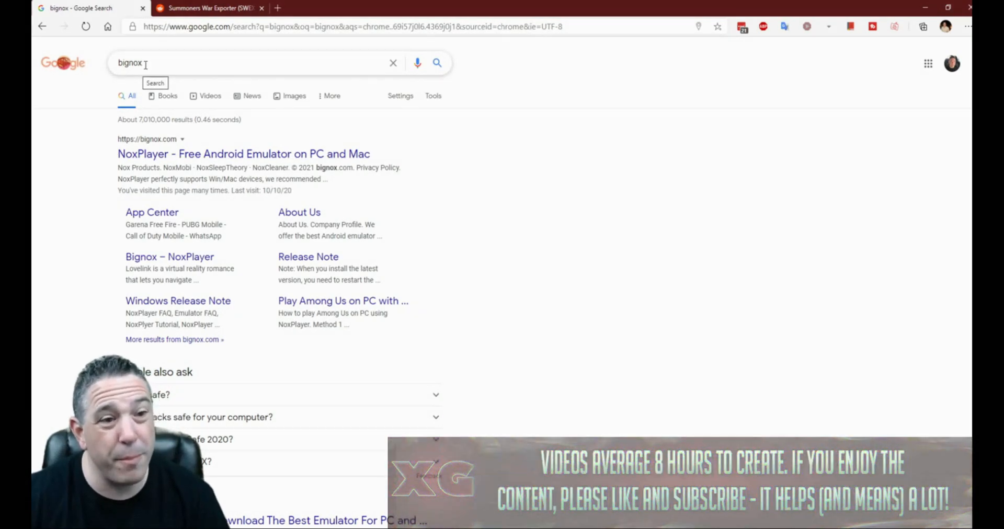
Step: Search Google for 'nox' and open the official bignox.com NoxPlayer result
type("nox")
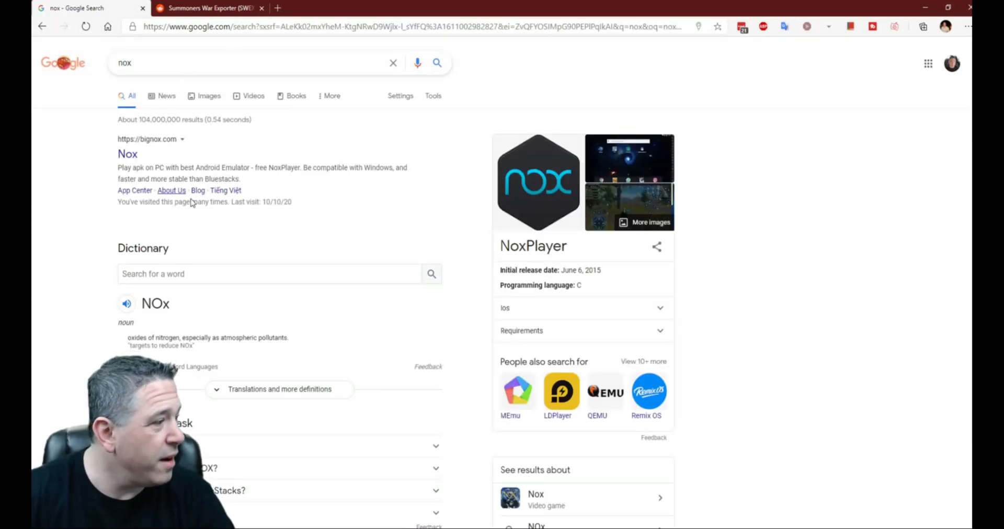
scroll("down", 3)
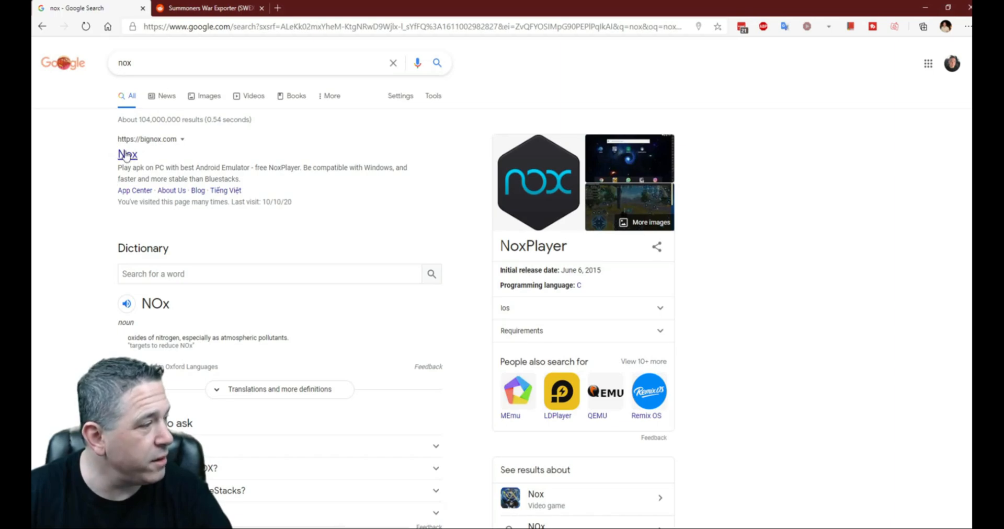
left_click(127, 154)
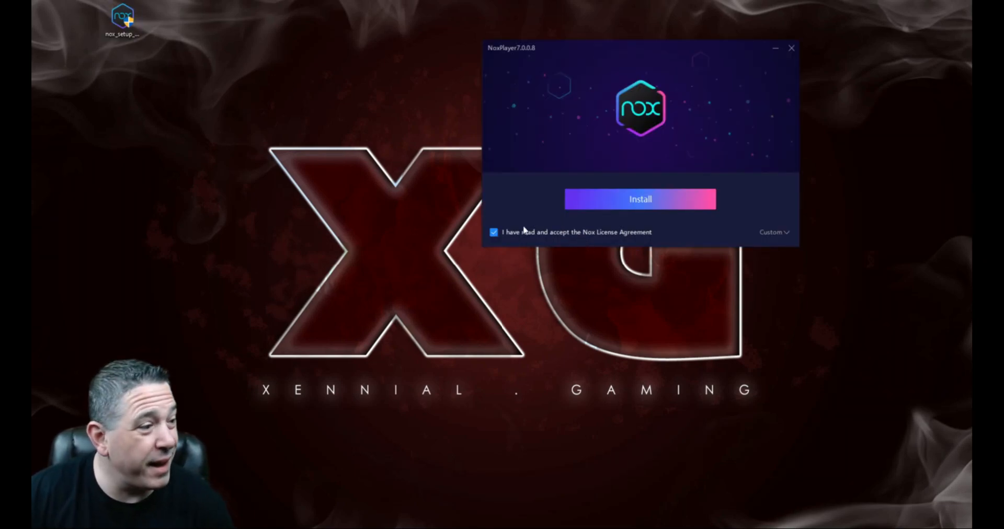
Step: Install NoxPlayer 7.0.0.8 and let the Android 7 emulator launch
left_click(639, 199)
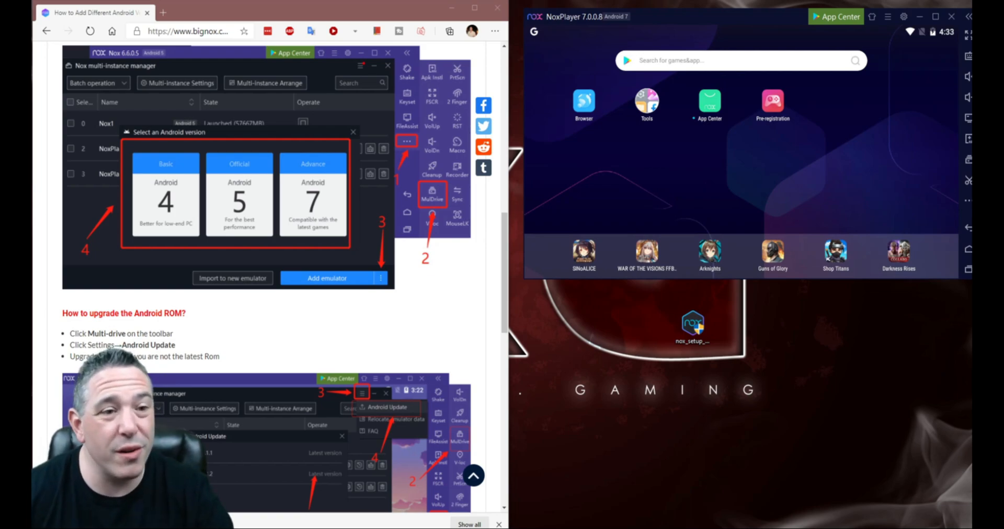
mouse_move(440, 338)
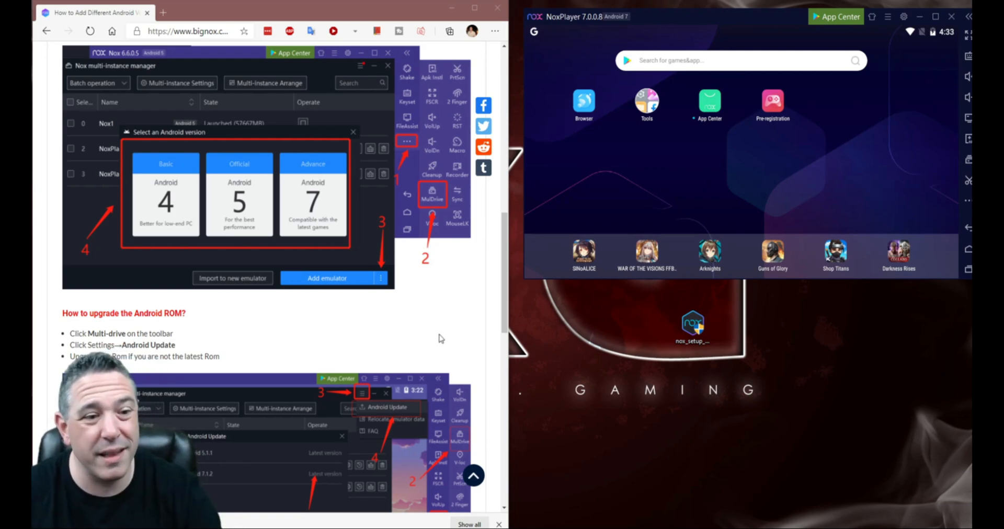
mouse_move(371, 168)
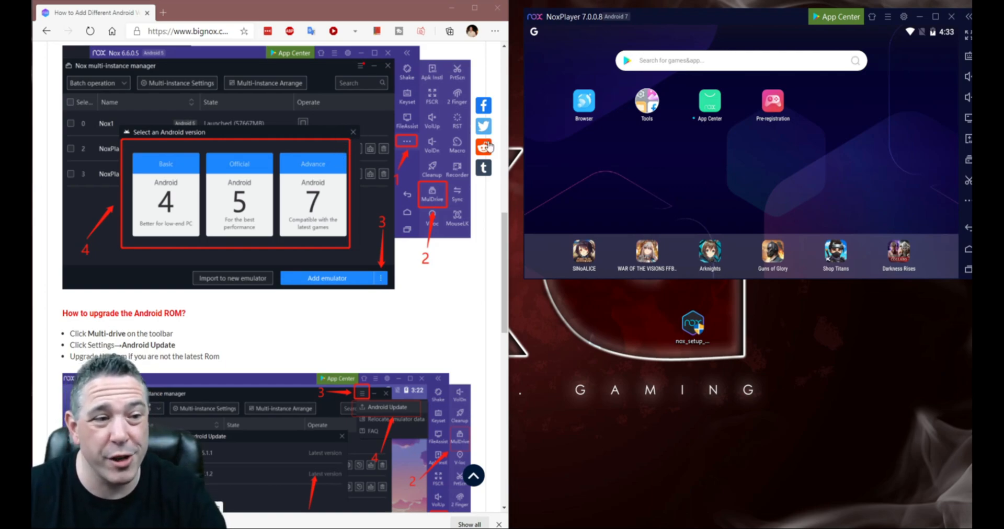
mouse_move(926, 216)
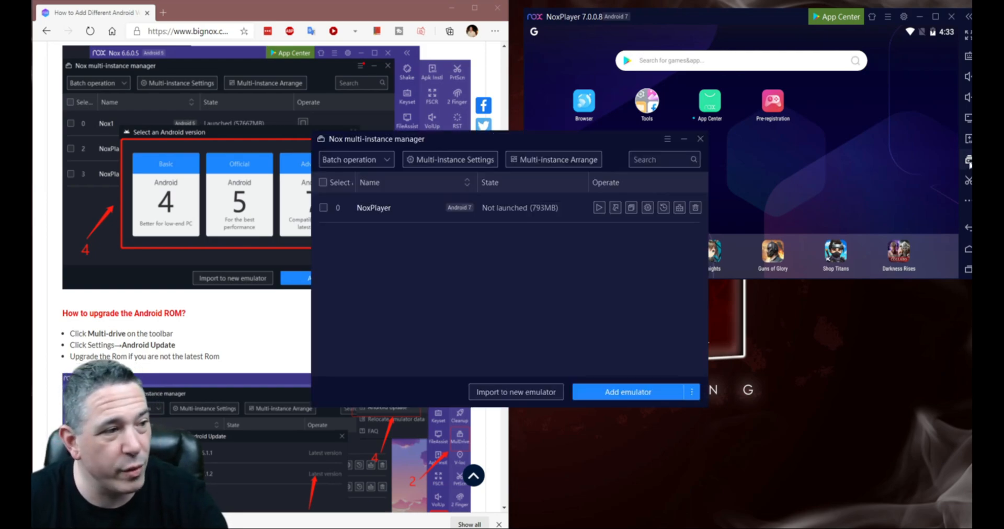
Step: Bring up the Select an Android version picker from the Add emulator menu
left_click(599, 207)
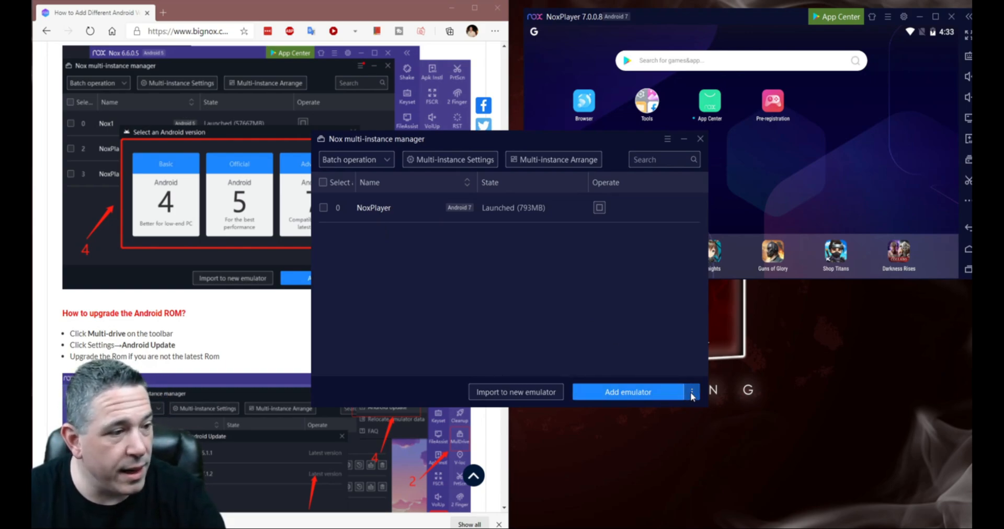
left_click(692, 392)
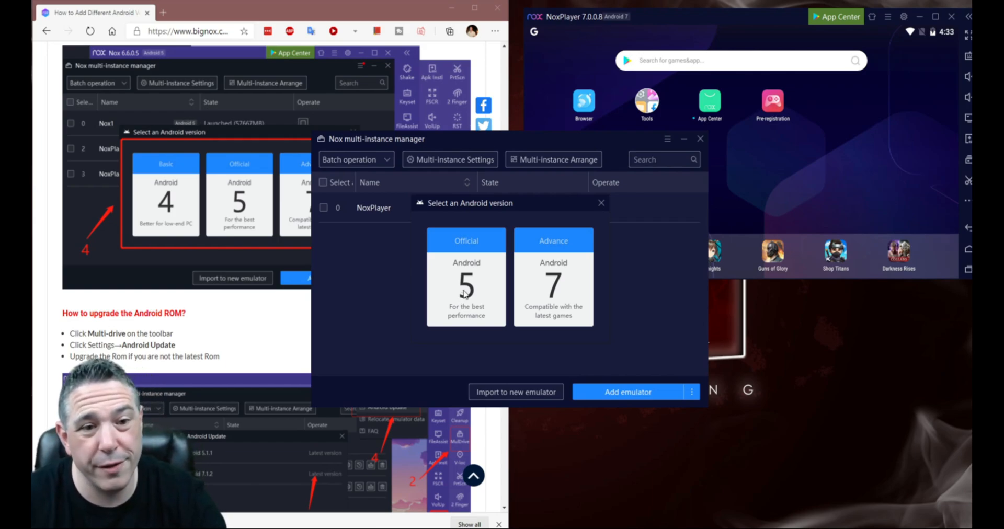
Step: Create NoxPlayer1, a new Android 5 emulator, from the version picker
left_click(466, 285)
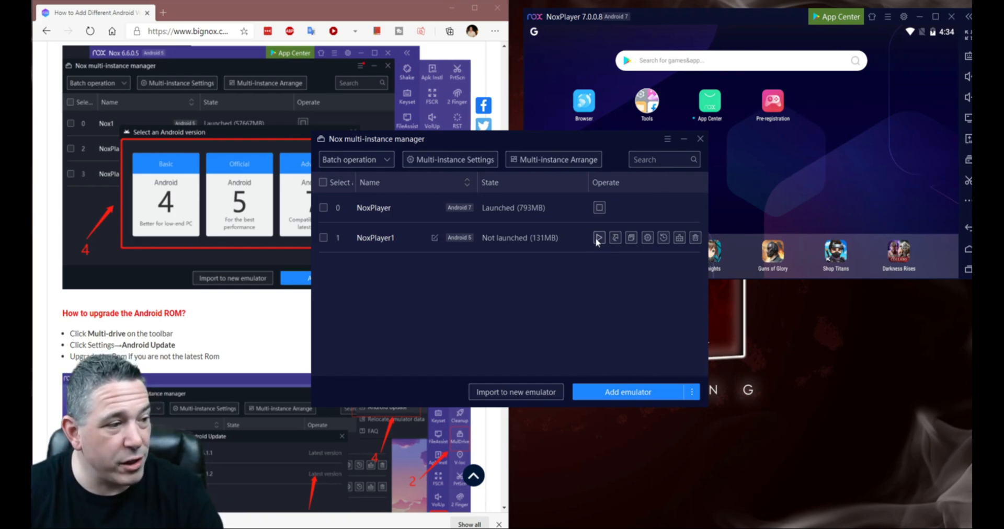
mouse_move(598, 238)
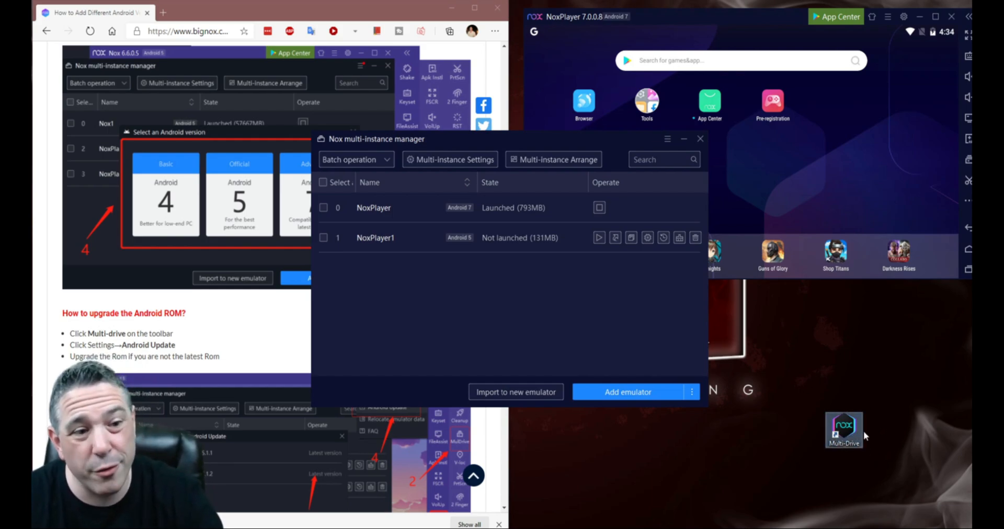
mouse_move(883, 436)
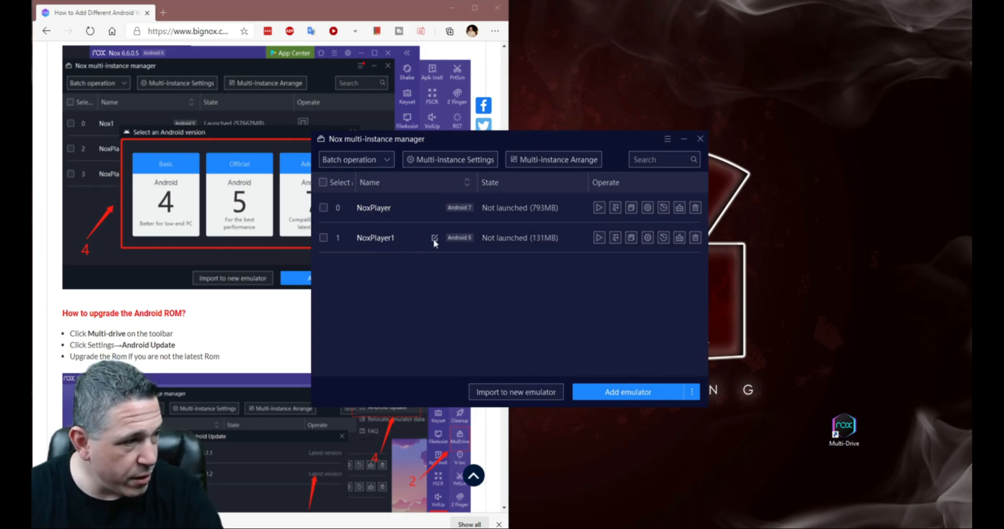
Step: Rename NoxPlayer1 to 'Android 5' and the other emulator to 'Android 7'
left_click(435, 238)
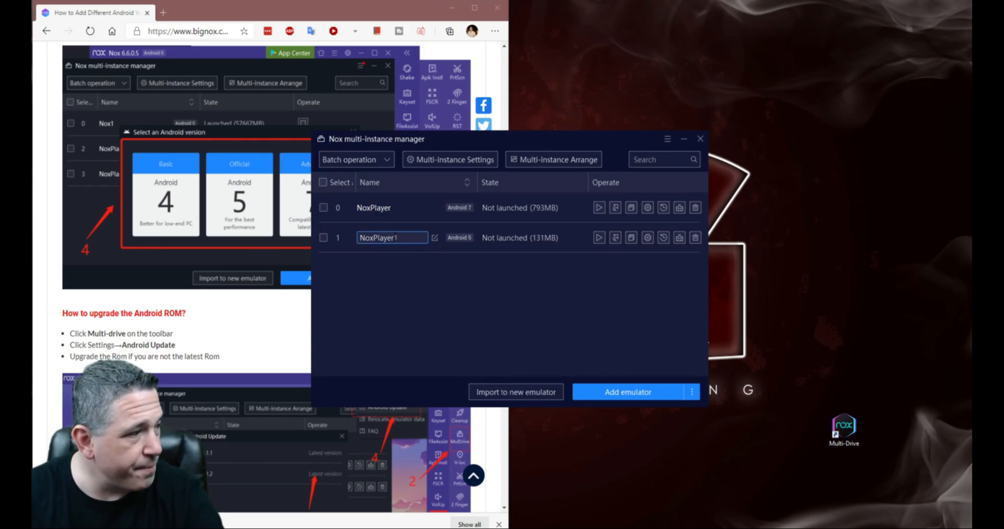
type("An")
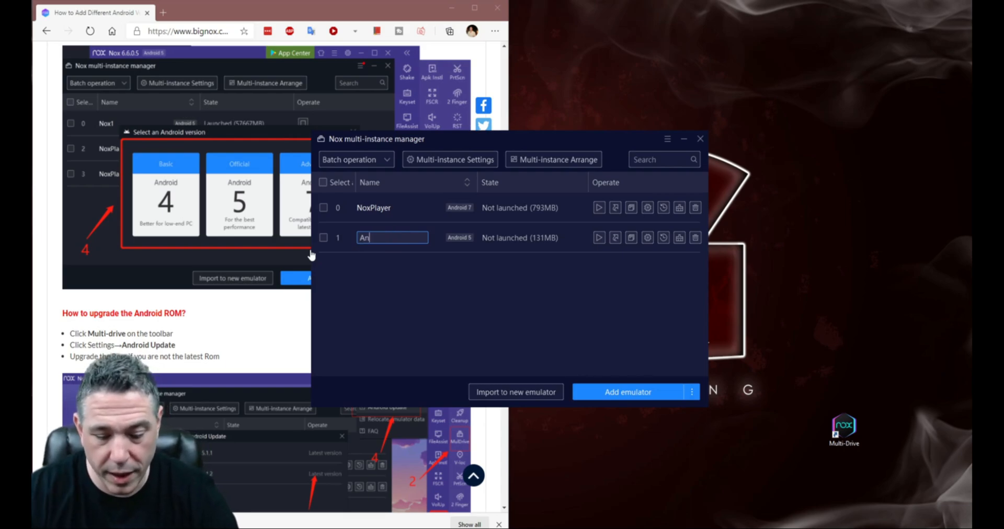
type("Android 5")
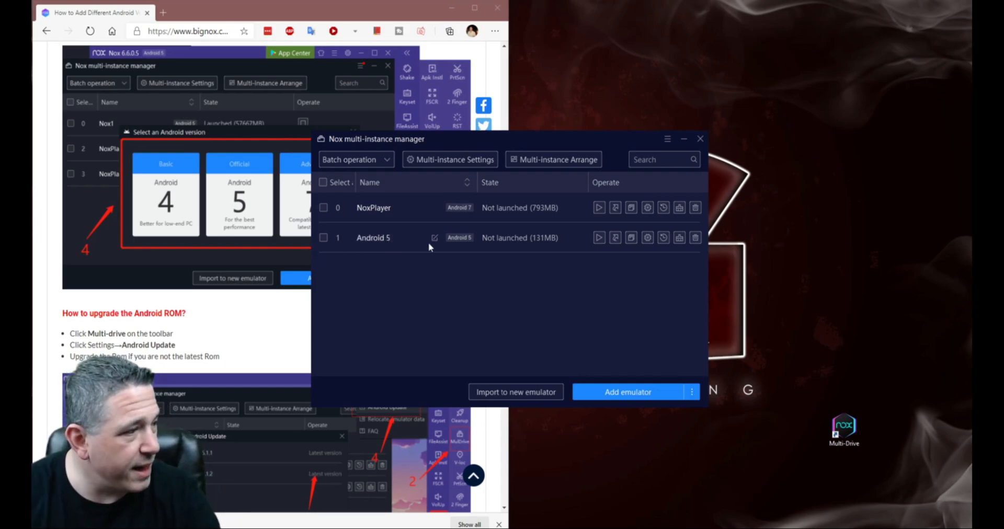
type("Android 7")
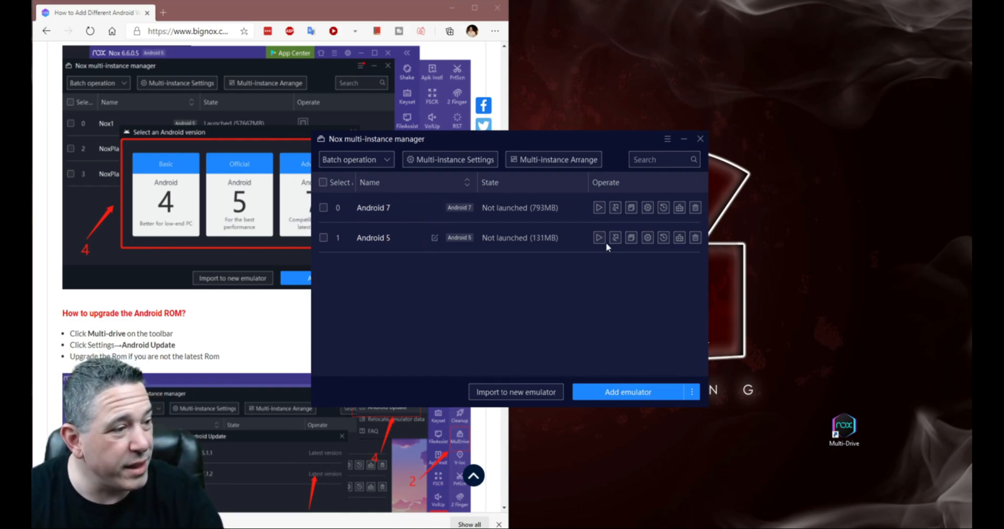
mouse_move(599, 238)
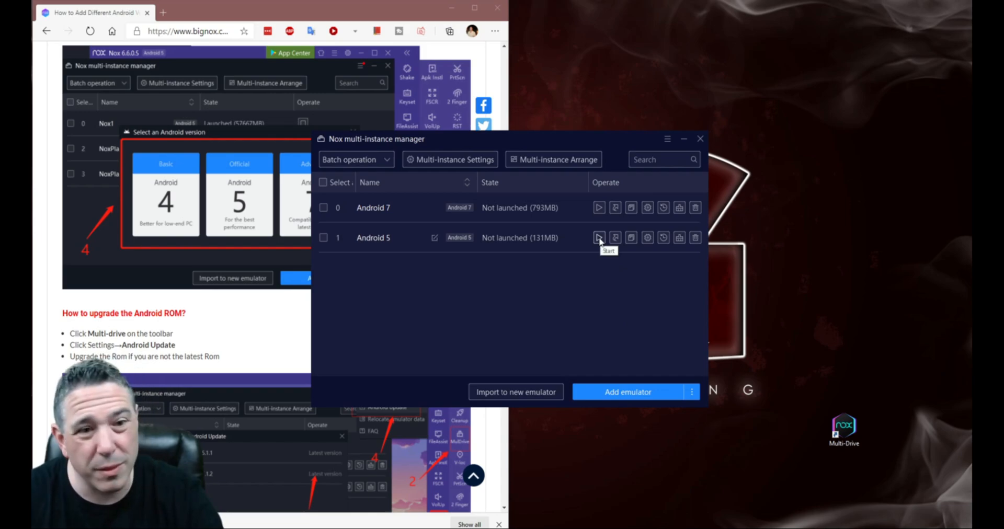
left_click(599, 237)
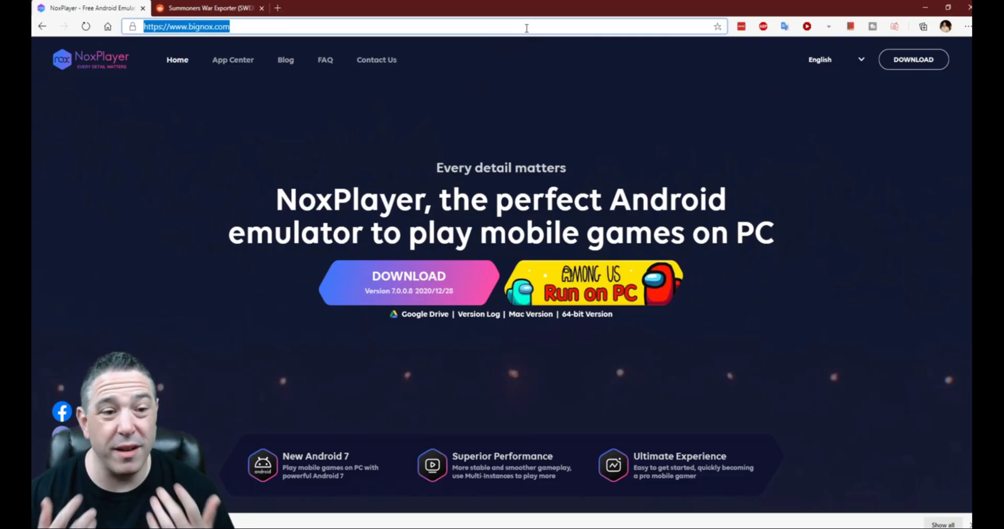
Step: Search 'amazon', open the Amazon Appstore for Android download page, and copy its address
type("amazon")
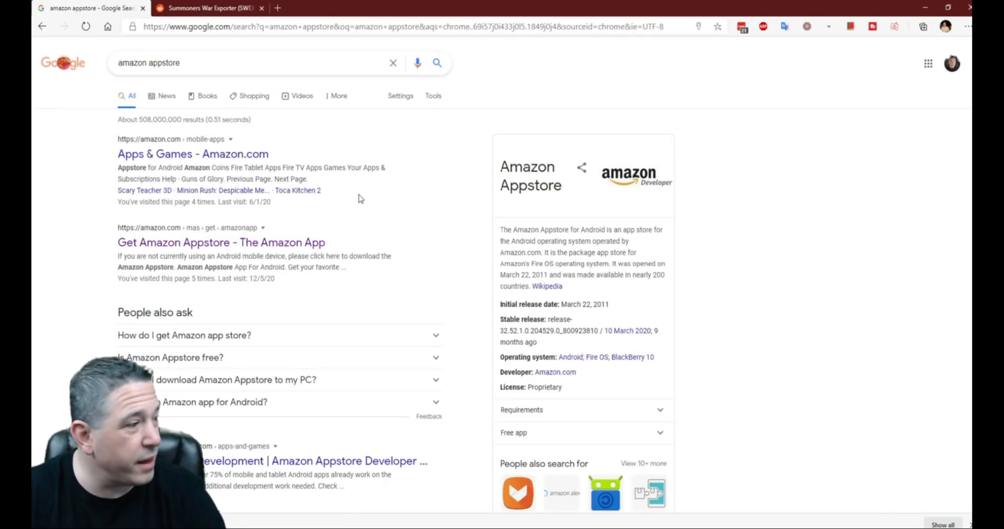
mouse_move(441, 176)
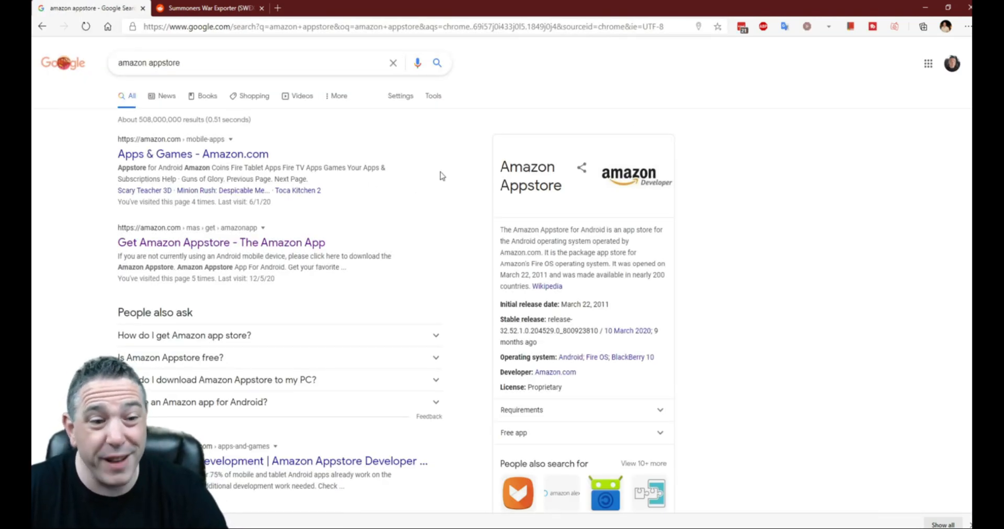
scroll("down", 3)
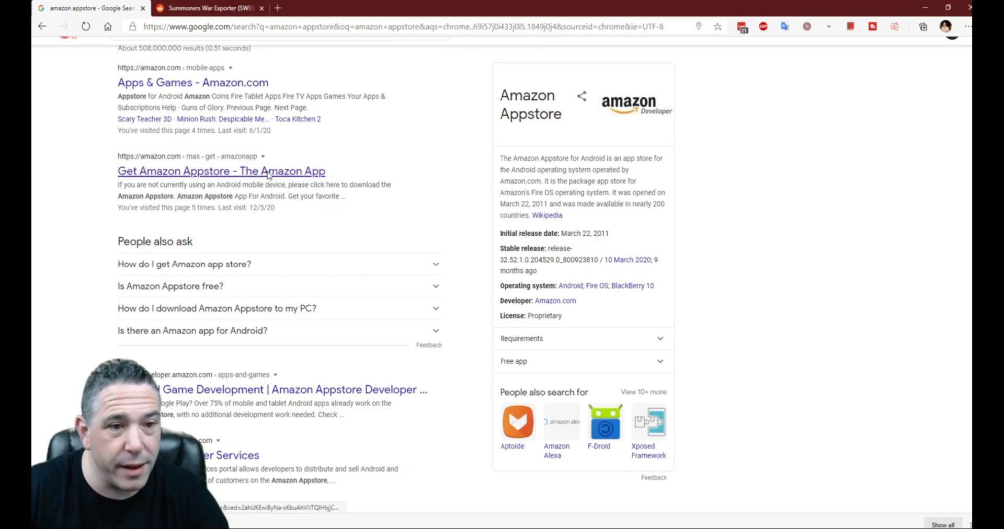
left_click(220, 171)
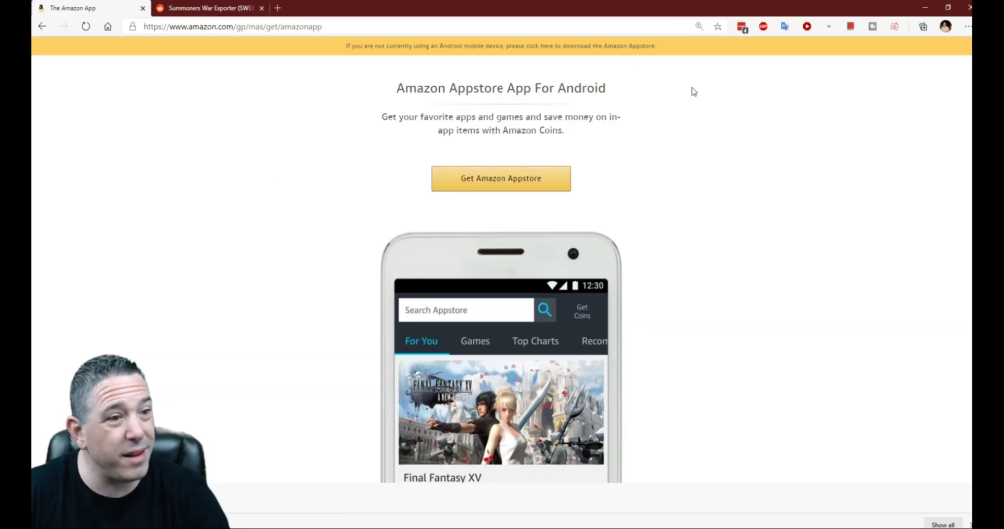
mouse_move(714, 95)
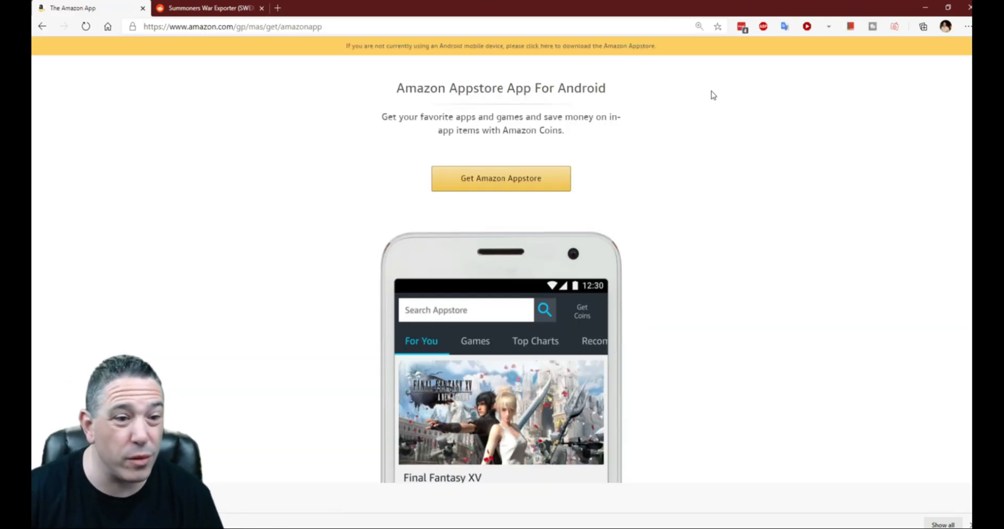
mouse_move(751, 97)
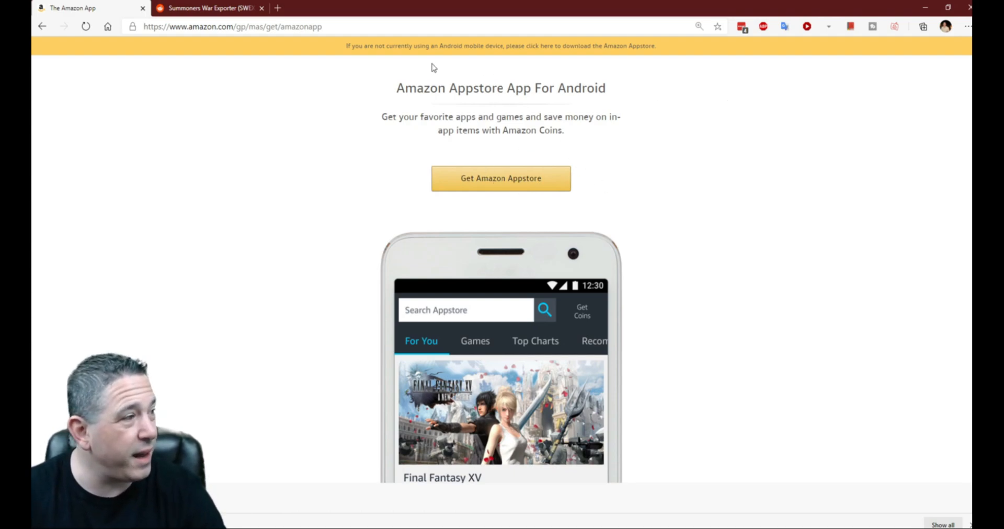
right_click(231, 26)
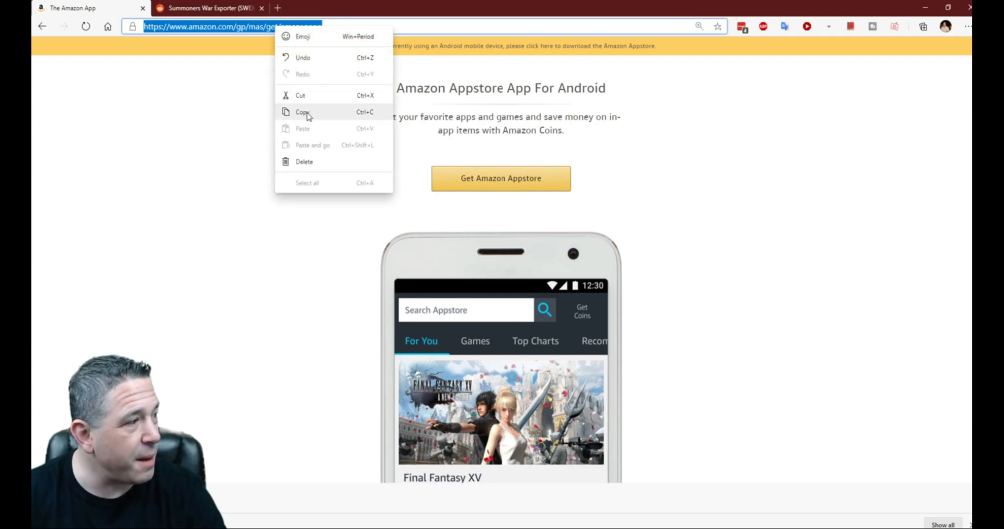
left_click(302, 112)
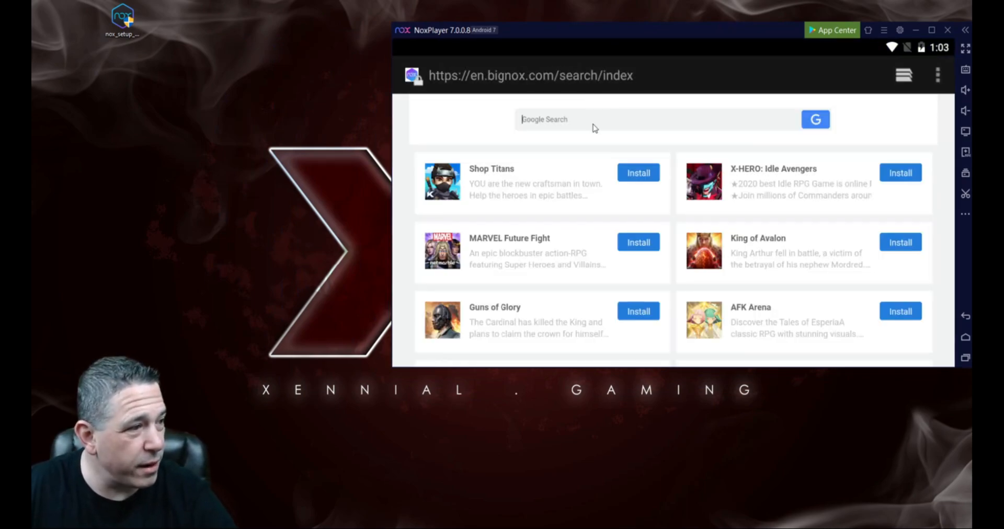
Step: Load amazon.com/gp/mas/get/amazonapp in the Nox browser and download the Appstore APK
type("https://www.amazon.com/gp/mas/get/amazonapp")
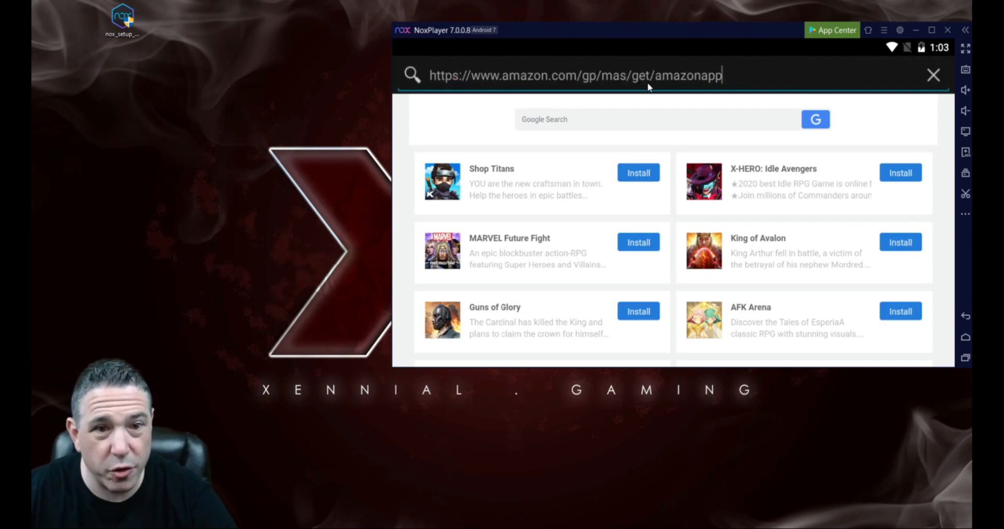
key("Enter")
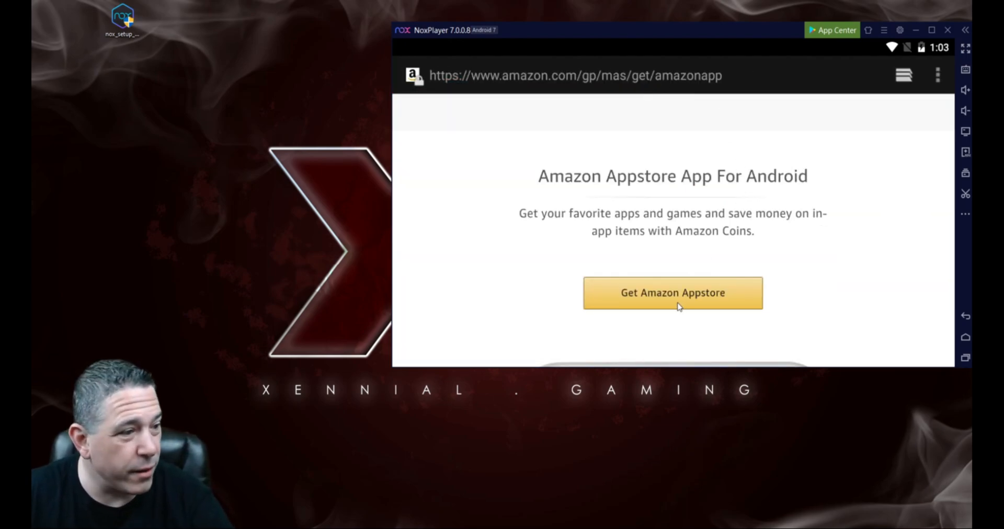
left_click(673, 293)
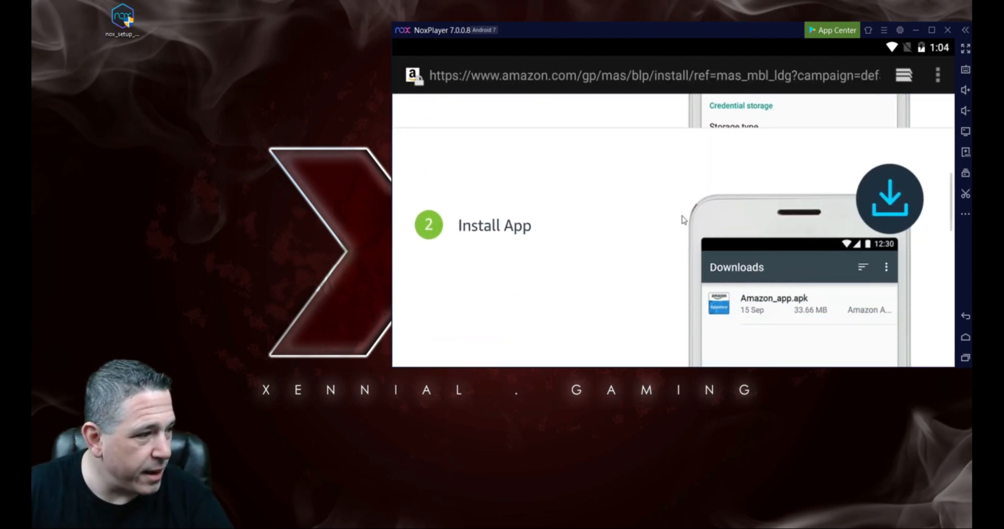
left_click(889, 198)
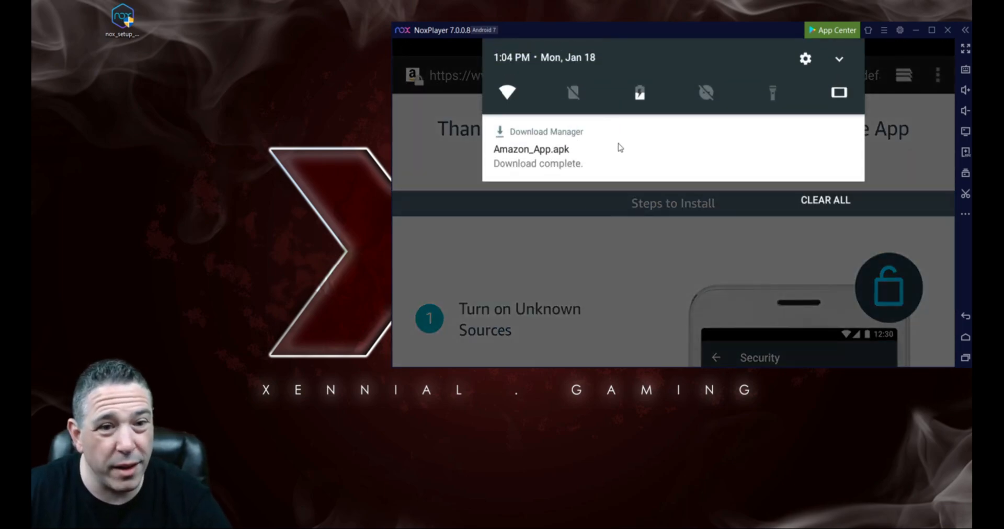
Step: Install Amazon_App.apk from the download notification and launch the Amazon Appstore
left_click(531, 148)
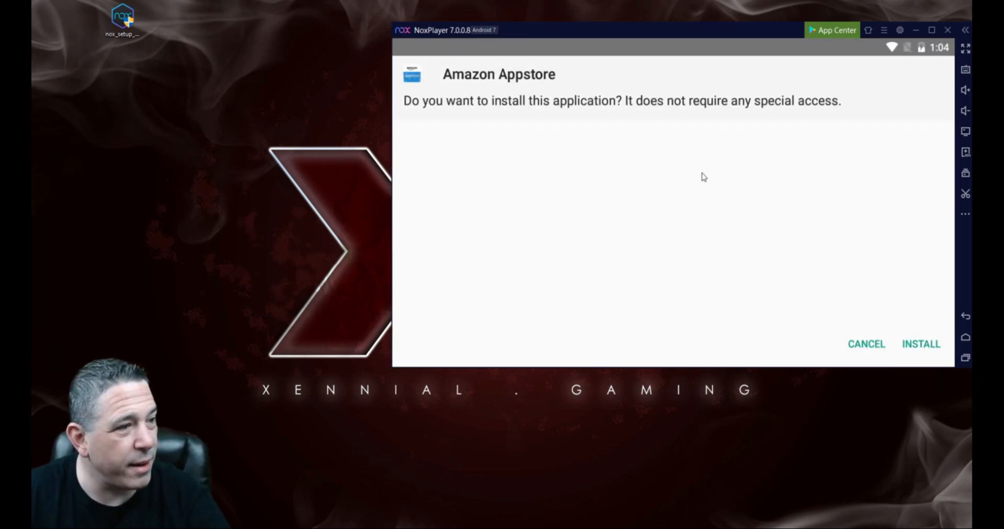
left_click(921, 344)
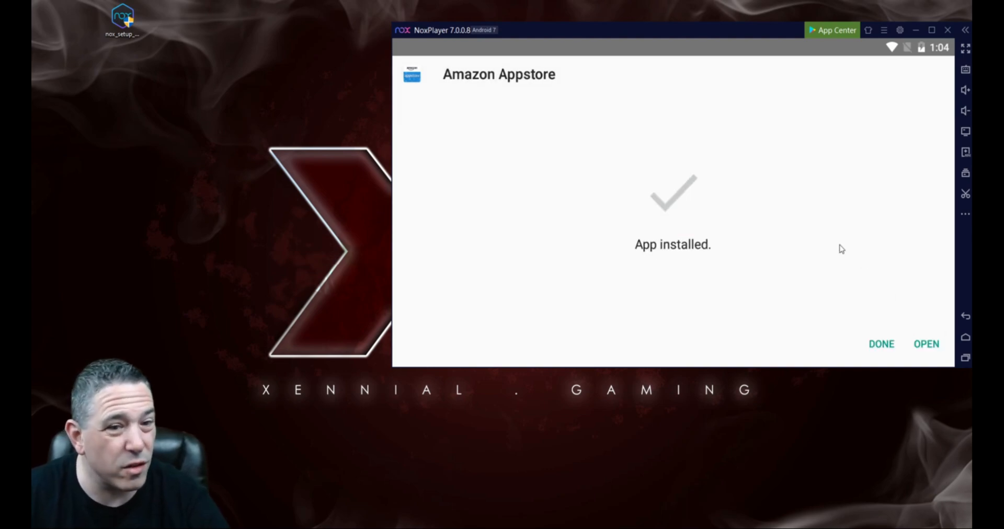
mouse_move(925, 351)
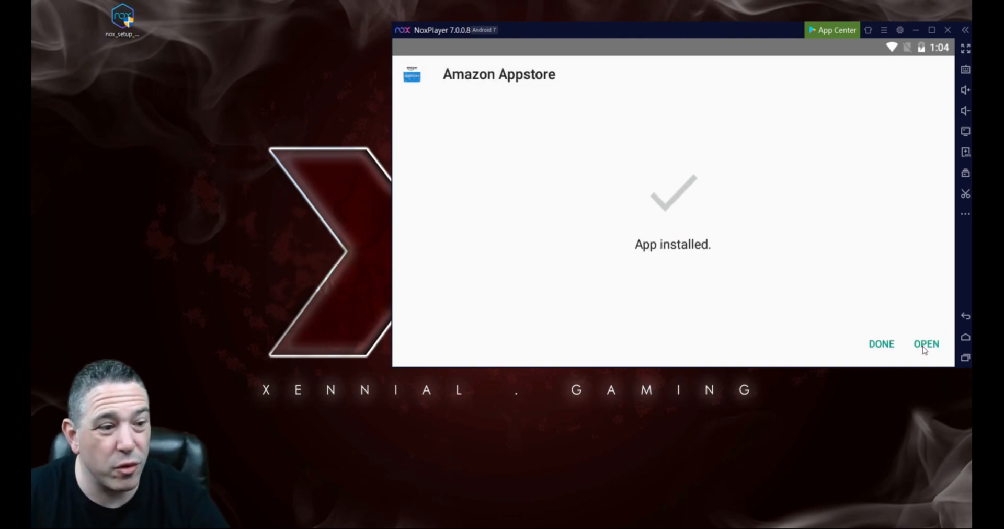
left_click(926, 344)
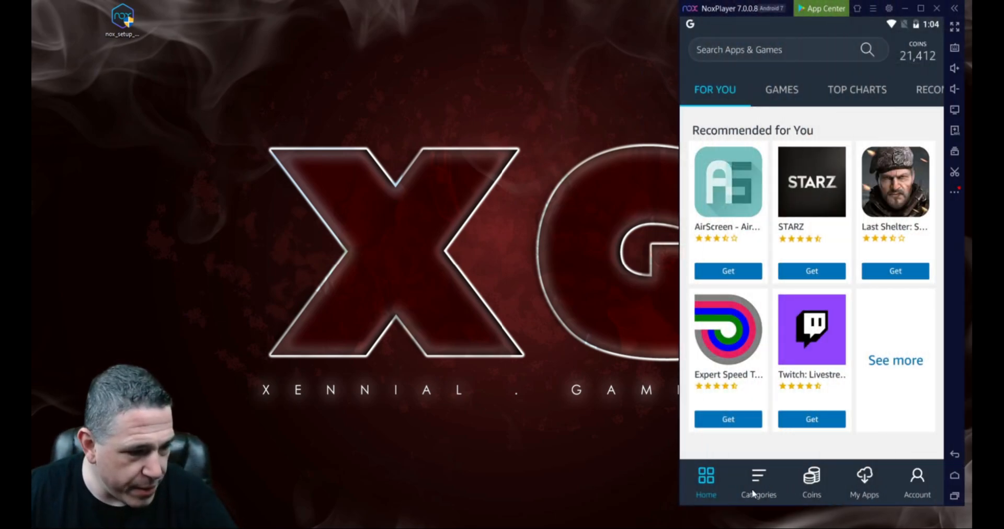
Step: Show the My Apps library in Amazon Appstore, listing Summoners War among 35 apps
left_click(864, 482)
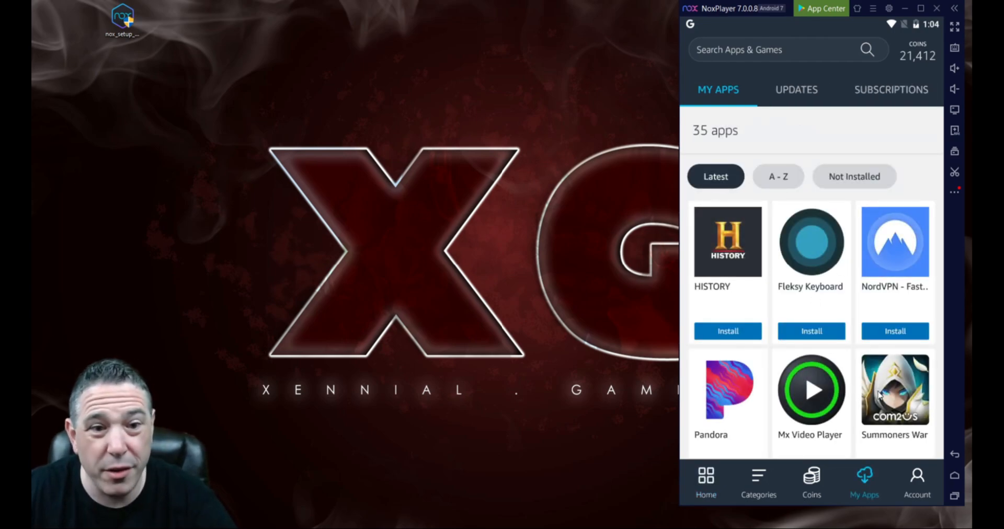
mouse_move(861, 349)
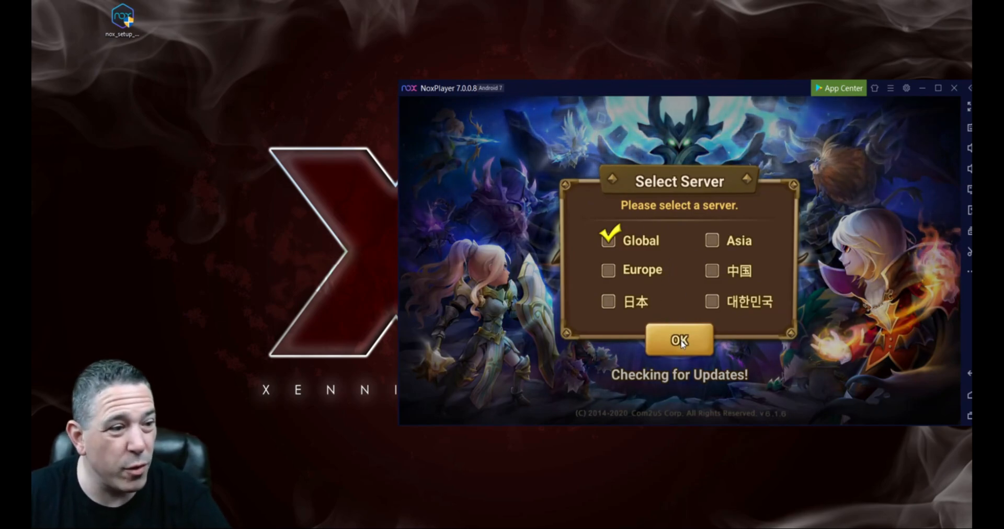
Step: Confirm the Global server, start Summoners War, and accept the 1603 MB download
left_click(679, 341)
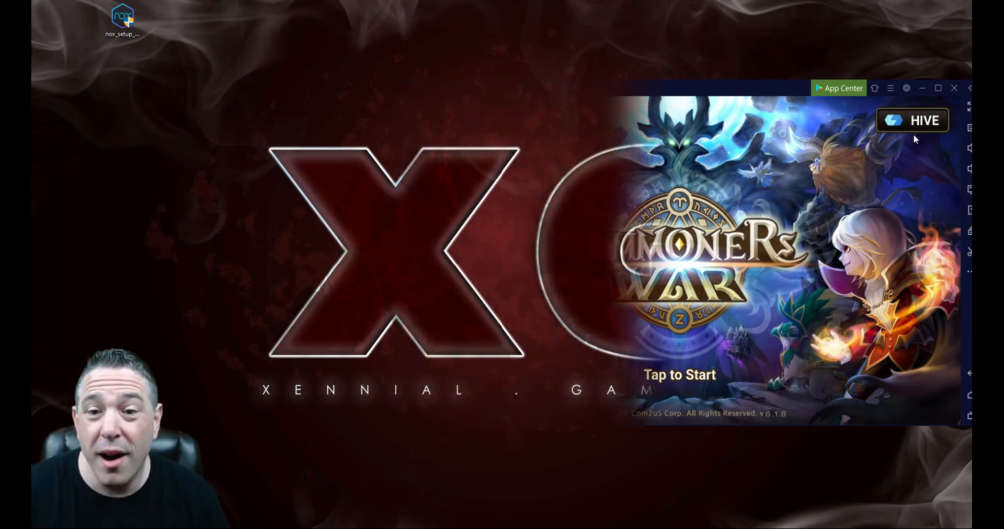
left_click(679, 375)
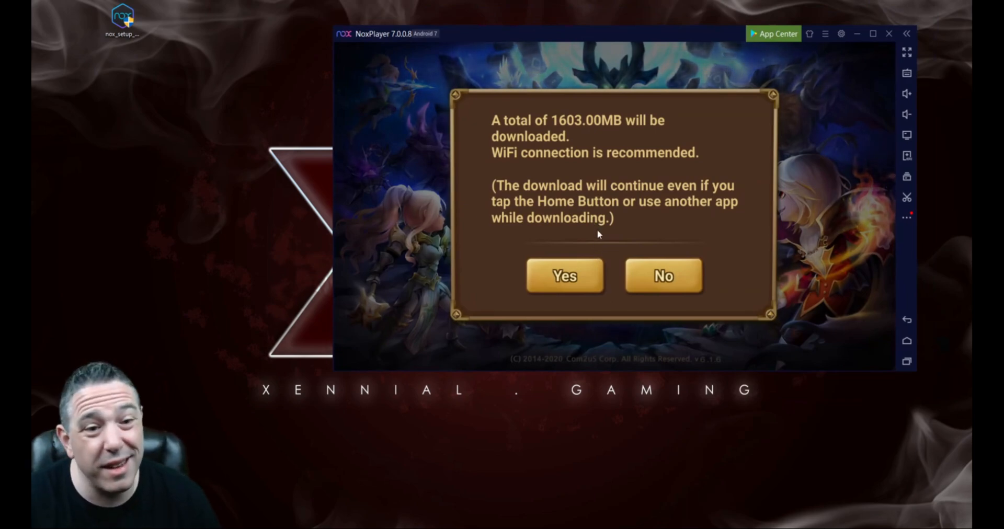
left_click(563, 276)
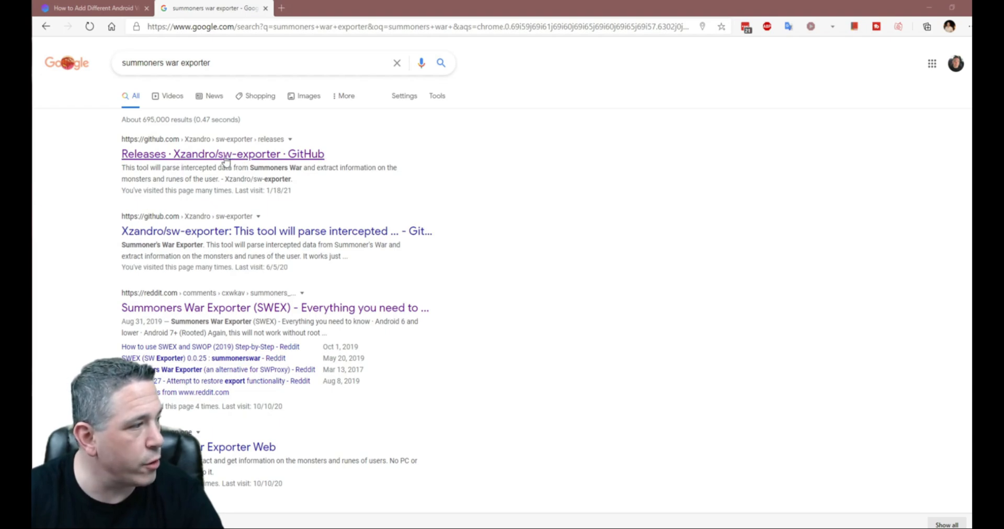
Step: Open the Xandro/sw-exporter GitHub releases page and scroll through the 0.0.37 assets
left_click(223, 154)
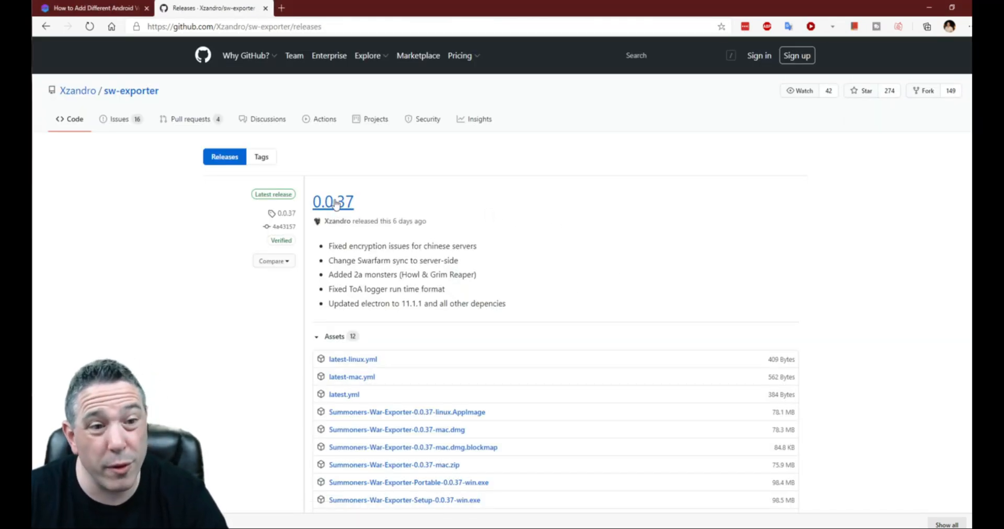
scroll("down", 3)
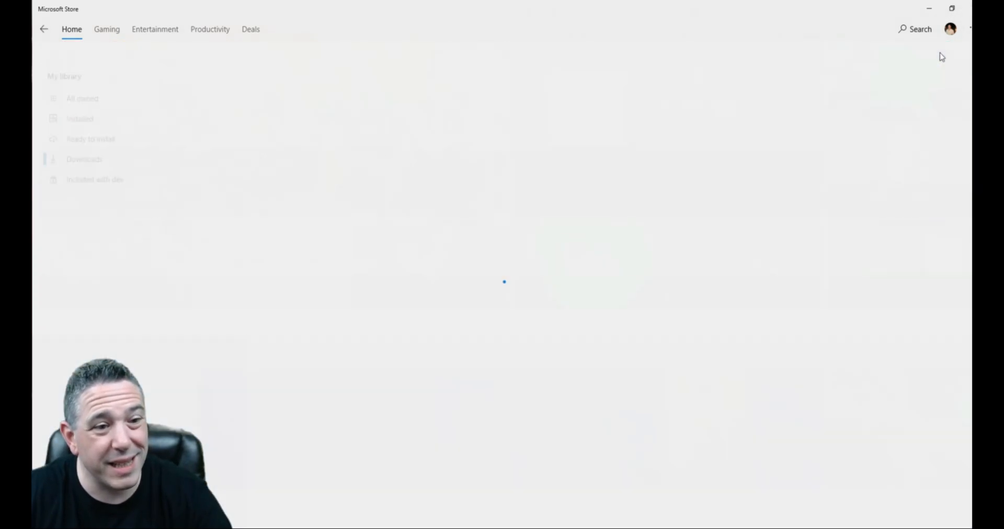
Step: Check for app updates under Microsoft Store's Downloads and updates
left_click(84, 159)
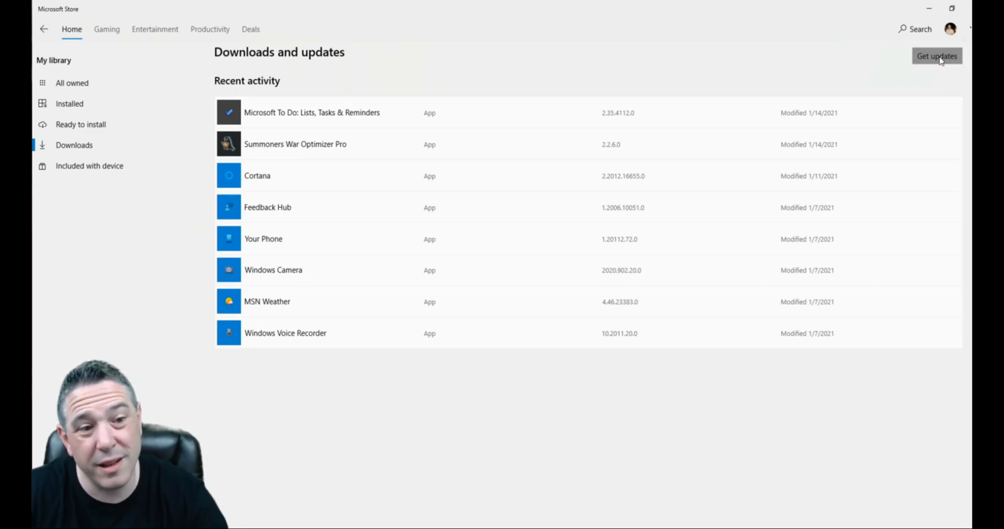
left_click(936, 56)
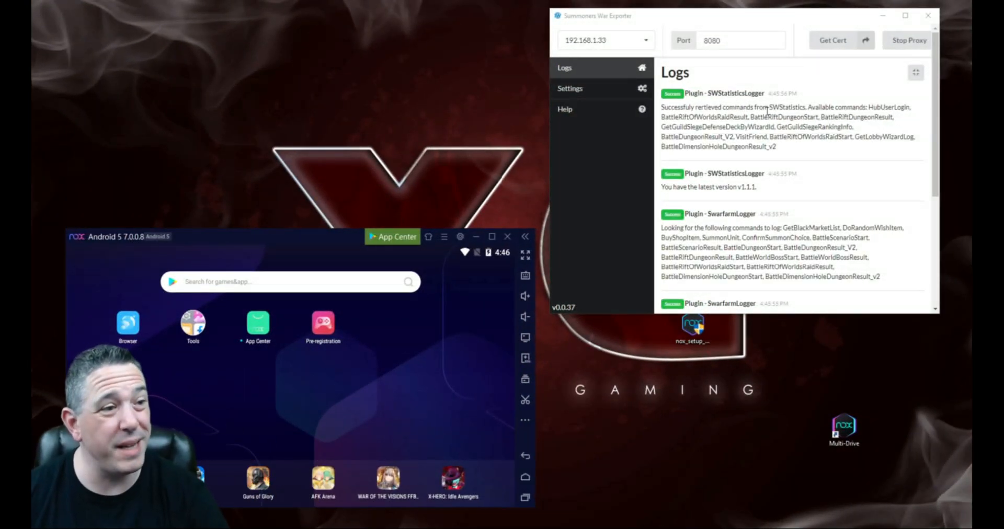
mouse_move(864, 90)
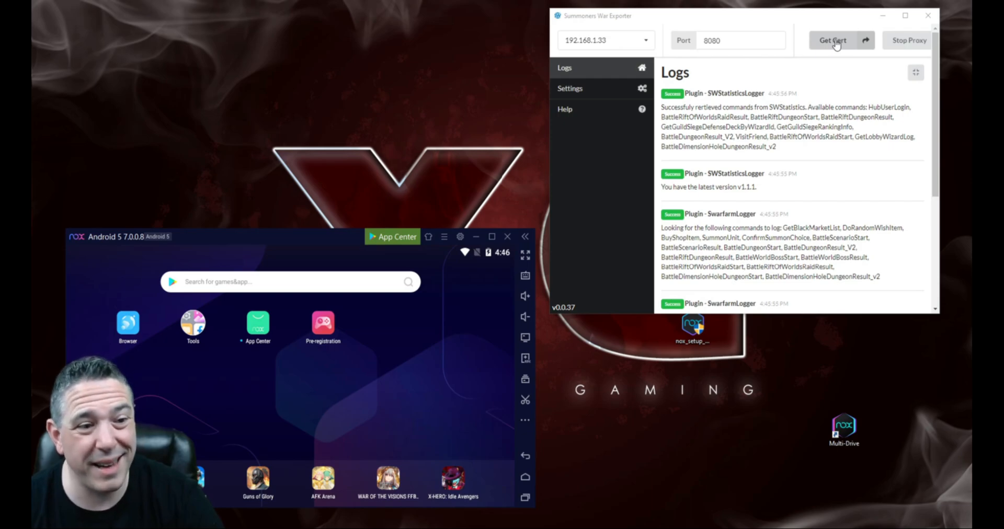
Step: Generate the exporter's proxy certificate and copy its cert folder path
left_click(833, 40)
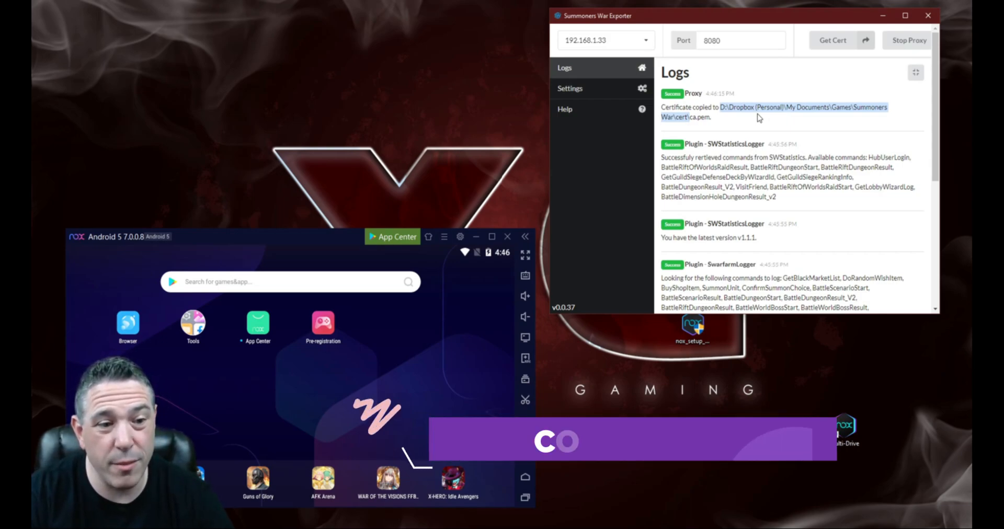
key("ctrl+c")
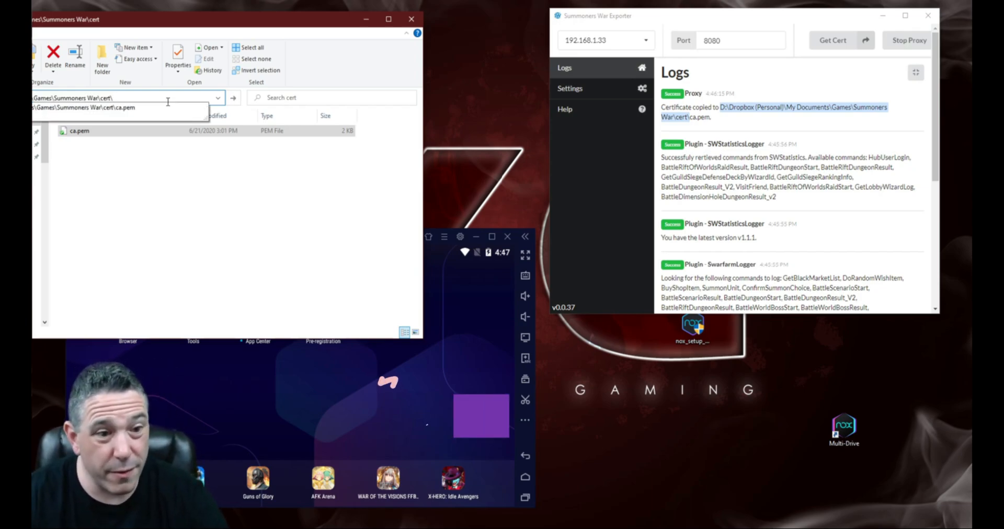
Step: Paste the copied path into File Explorer to reach the folder holding ca.pem
key("ctrl+v")
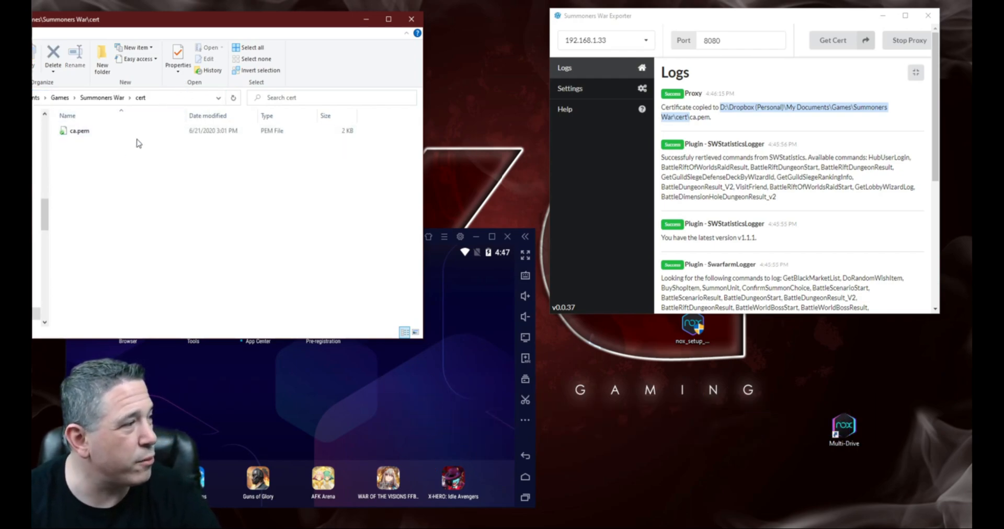
mouse_move(112, 134)
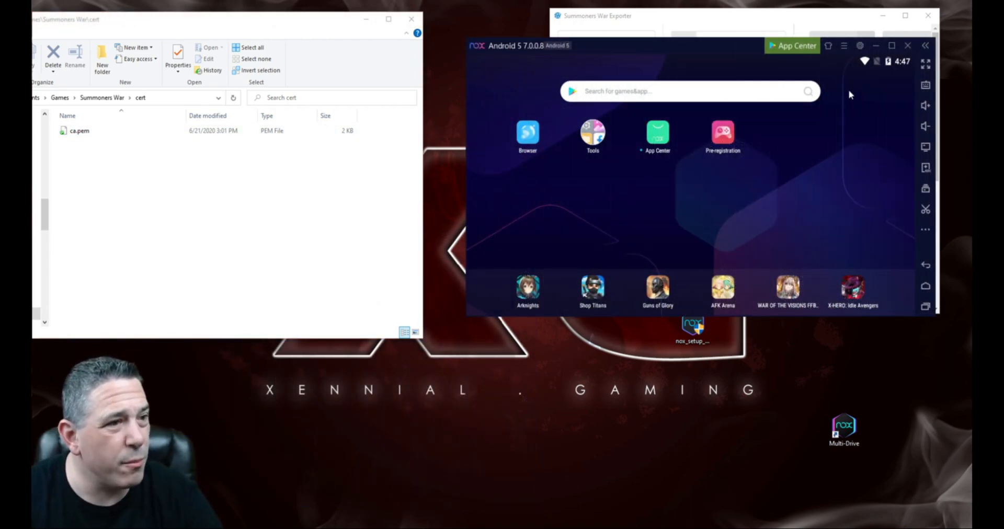
Step: Open Nox's System settings from the title-bar gear, close it, then reopen it
left_click(860, 45)
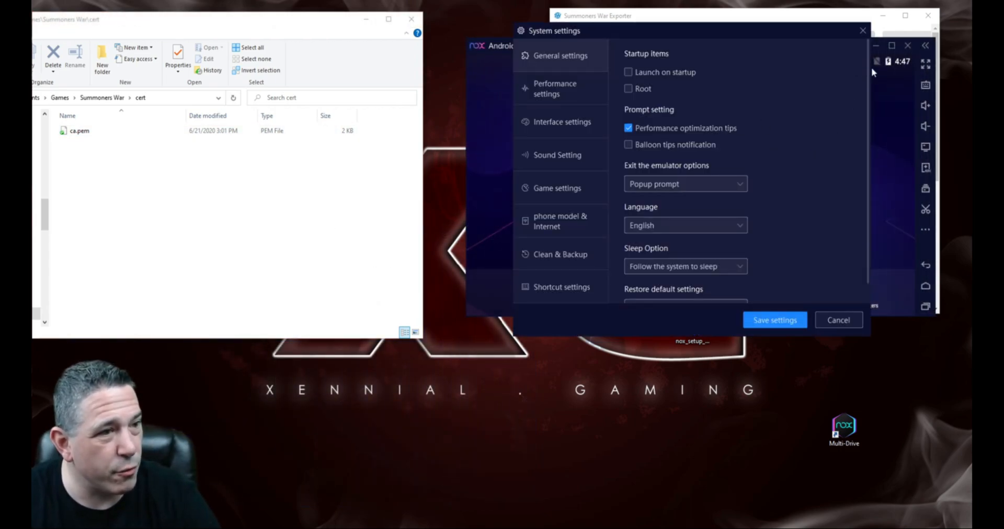
left_click(839, 319)
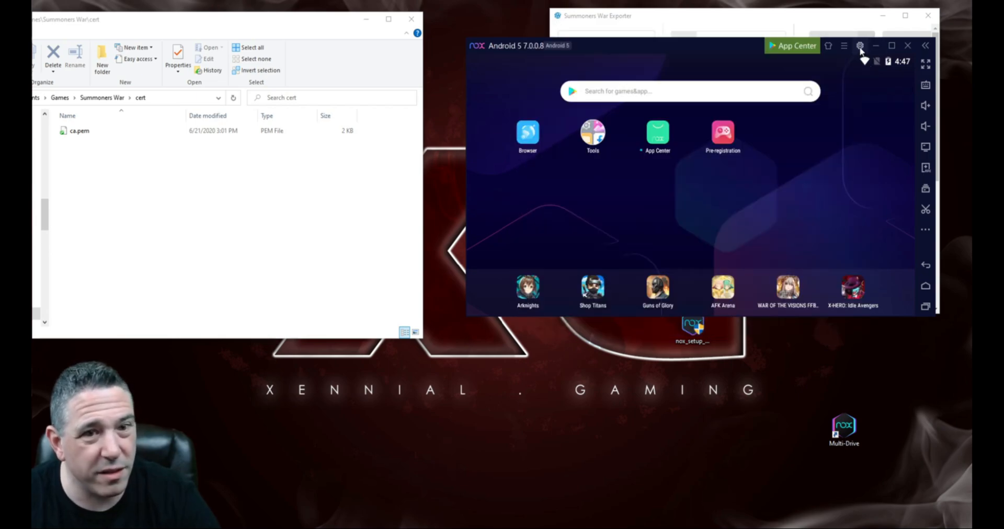
mouse_move(860, 45)
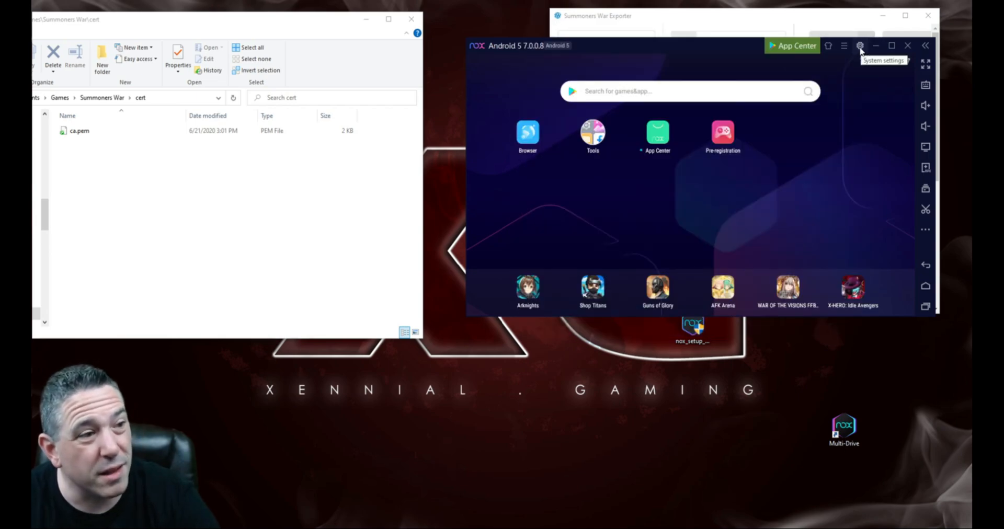
left_click(861, 46)
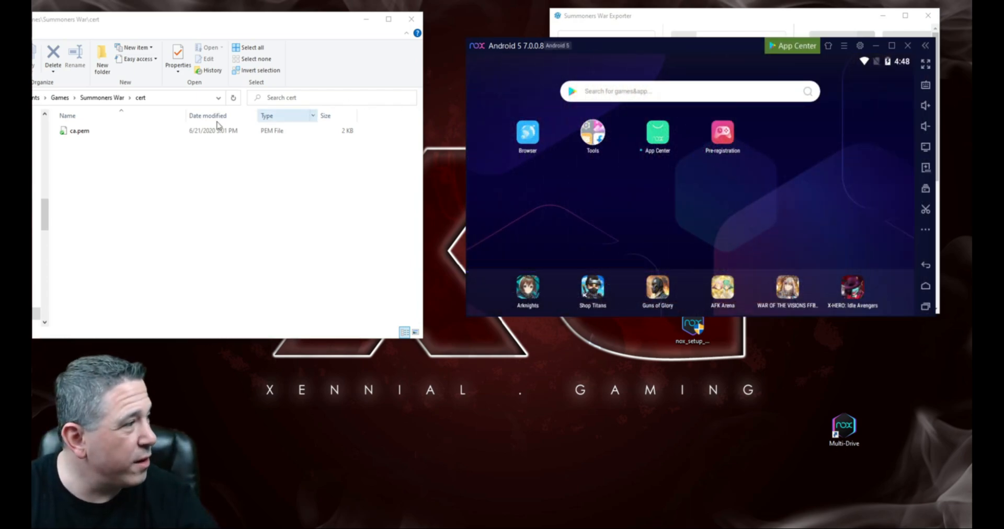
Step: Drag ca.pem onto the emulator's home screen and dismiss the file manager notice
left_click(79, 131)
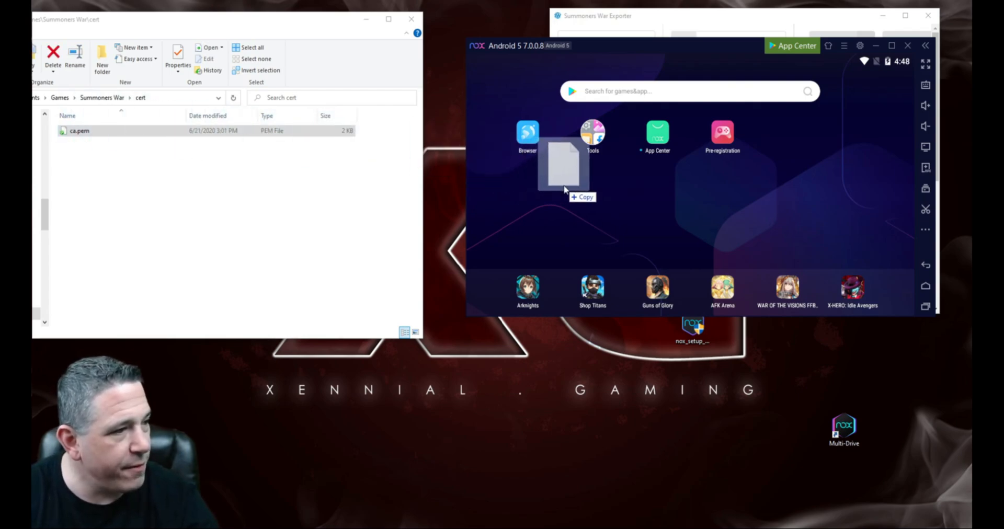
left_click_drag(562, 163, 753, 199)
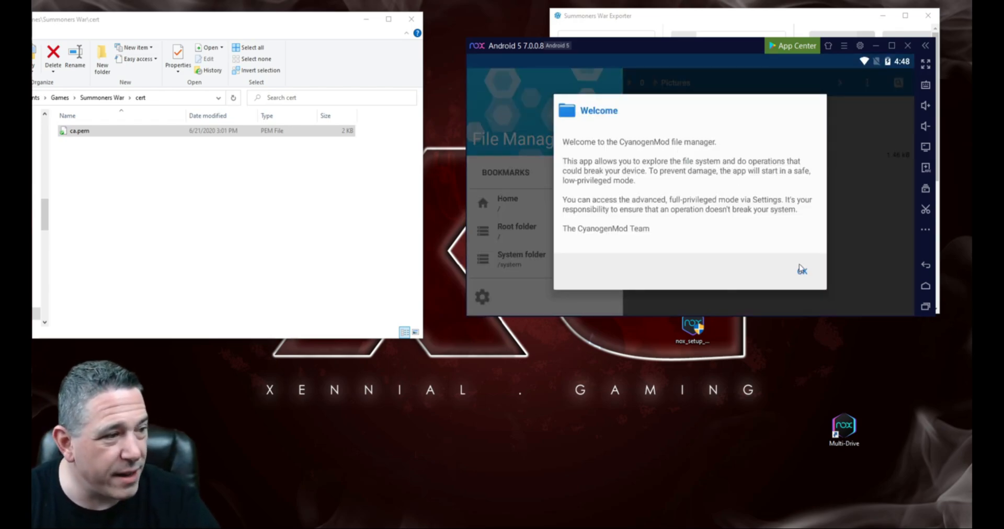
left_click(801, 270)
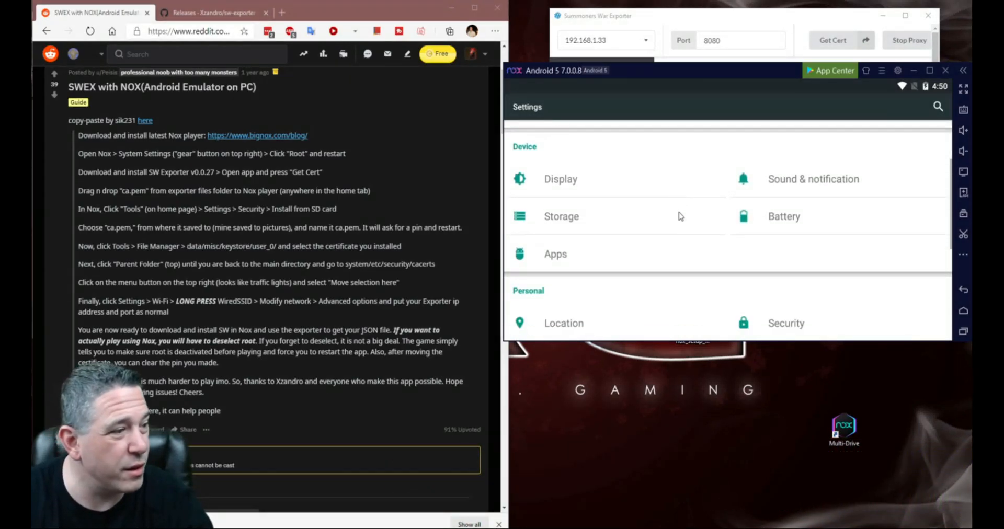
Step: Set a PIN screen lock under Security, then return to the main Settings list
scroll("down", 3)
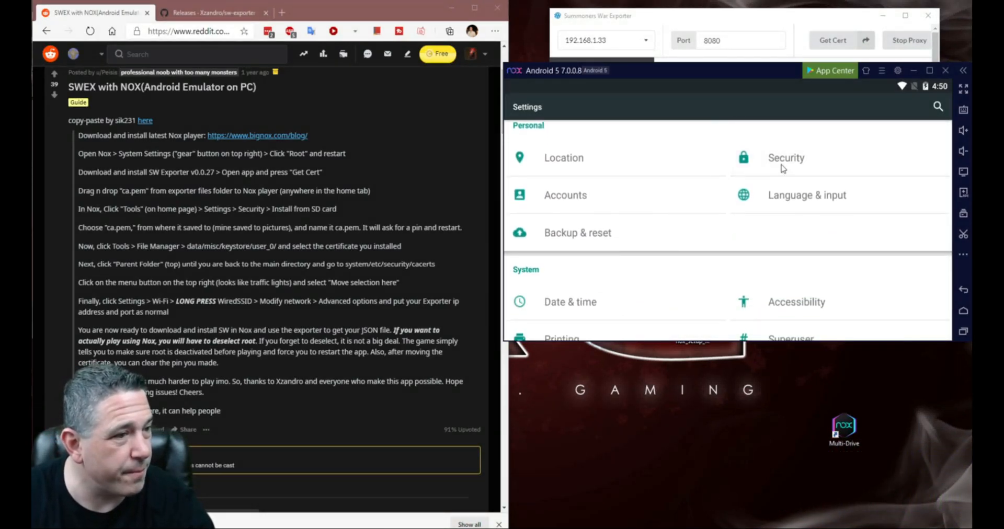
left_click(786, 157)
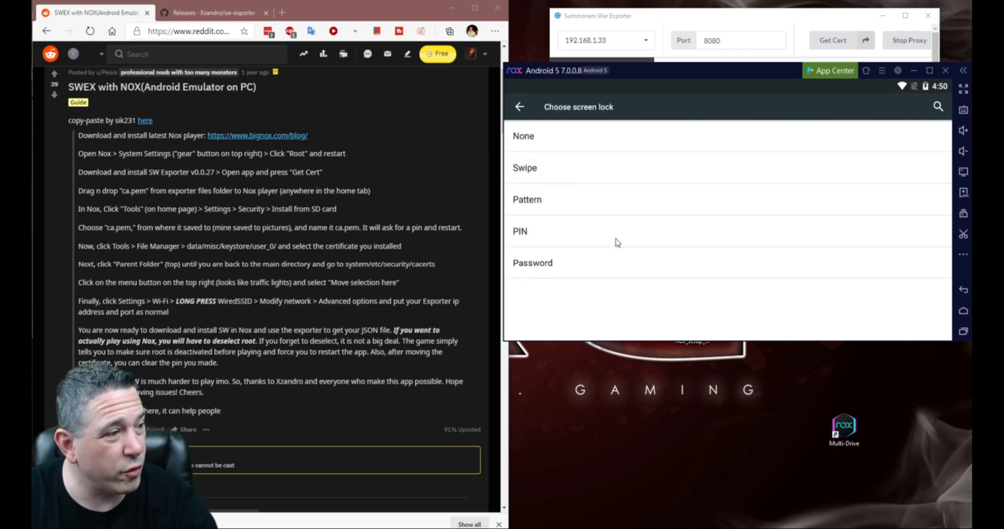
mouse_move(564, 238)
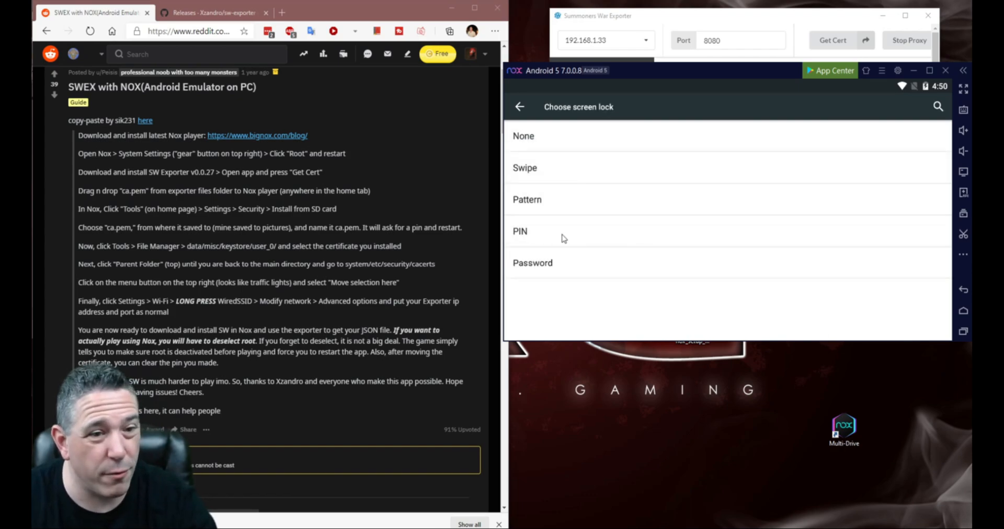
left_click(520, 231)
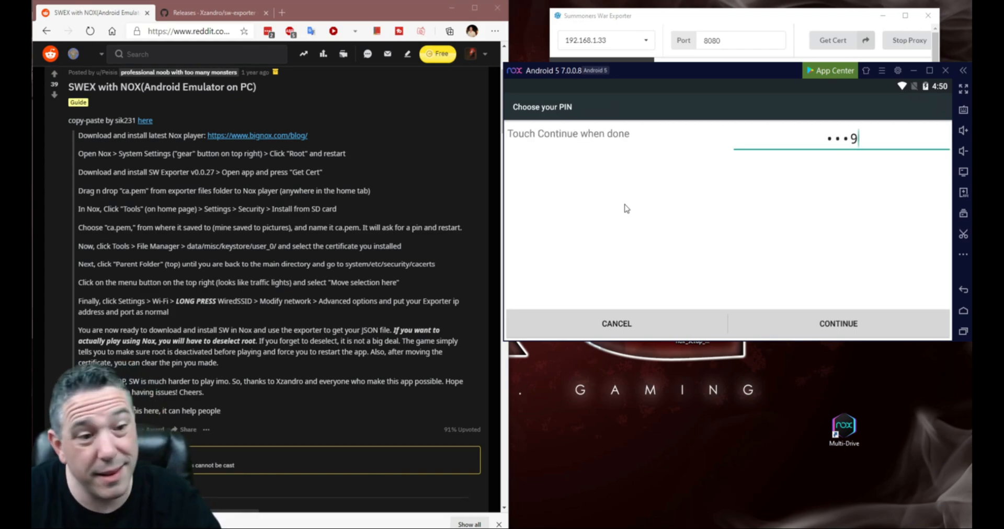
left_click(838, 324)
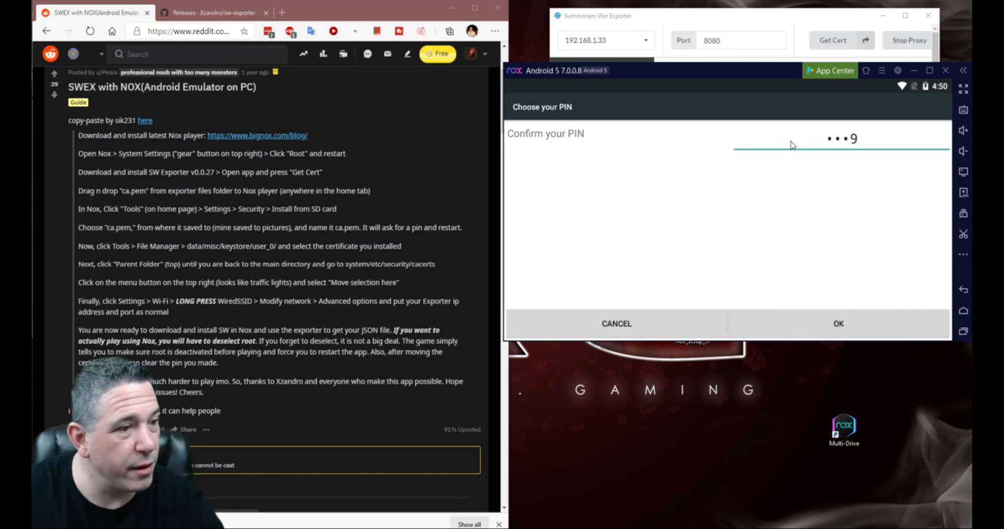
left_click(837, 323)
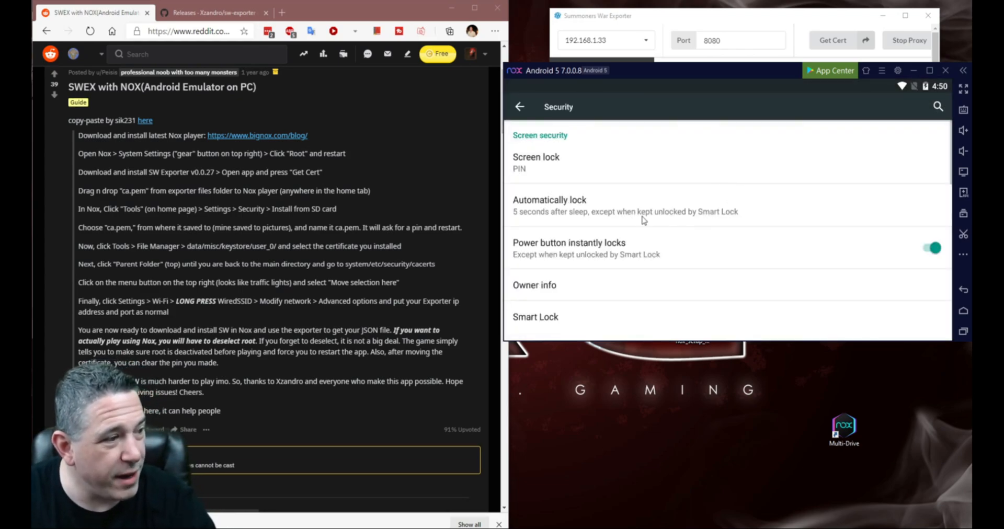
scroll("down", 3)
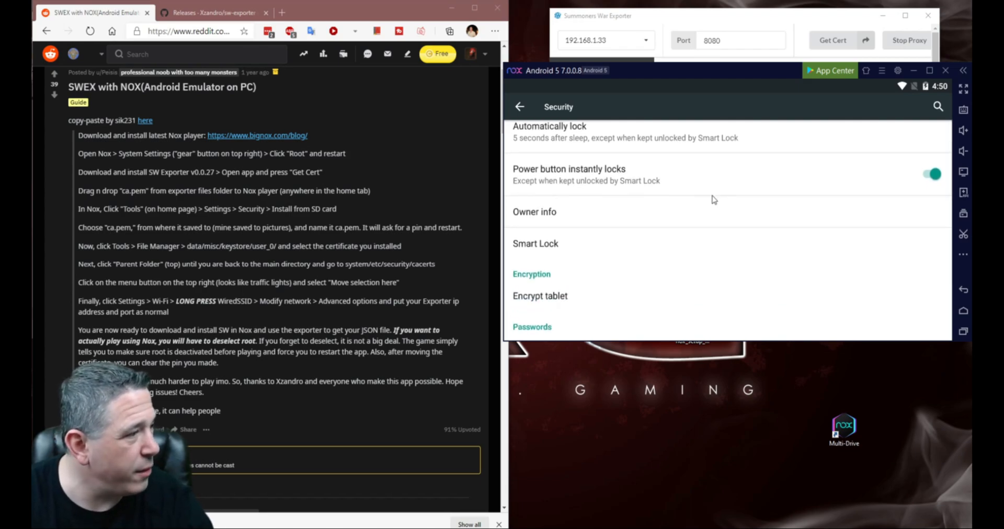
left_click(519, 106)
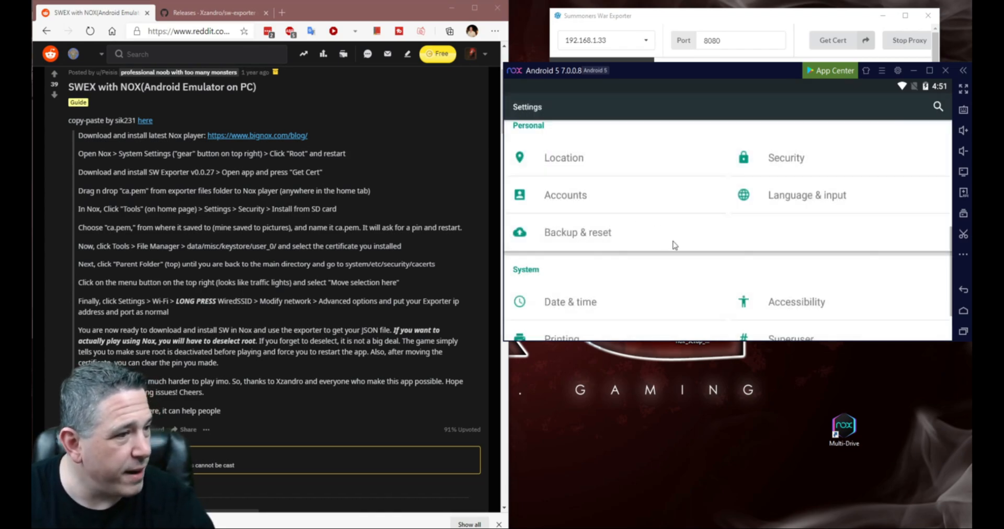
Step: Install ca.pem from internal storage as a credential named 'ca.pem'
left_click(785, 158)
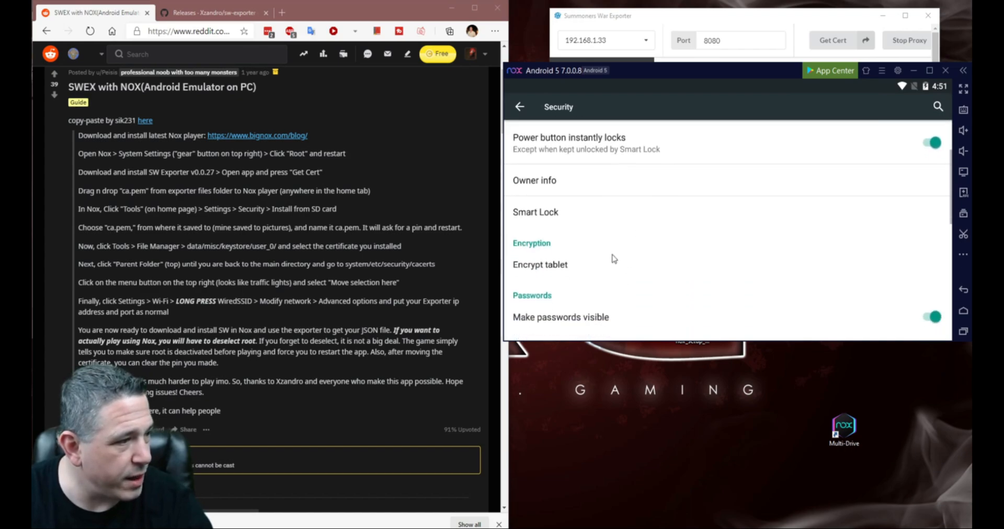
scroll("down", 3)
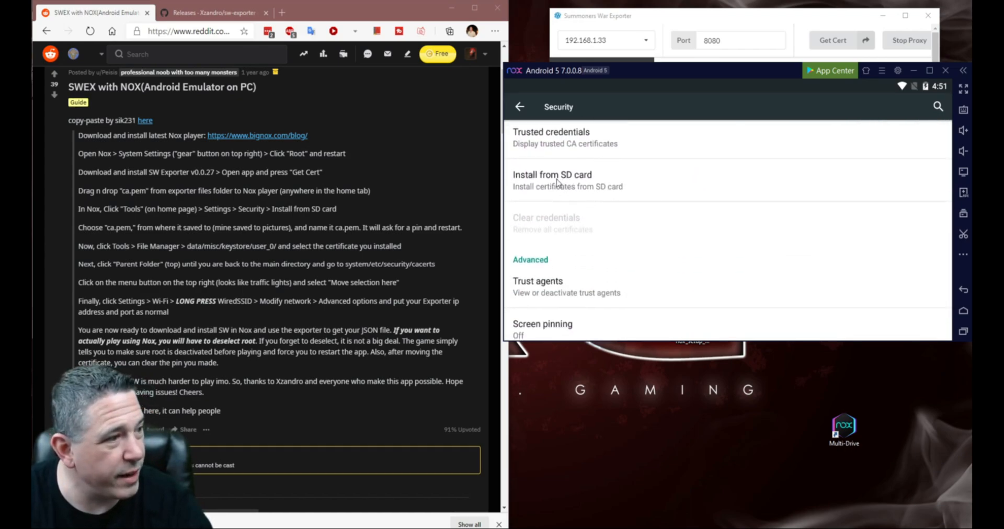
left_click(552, 180)
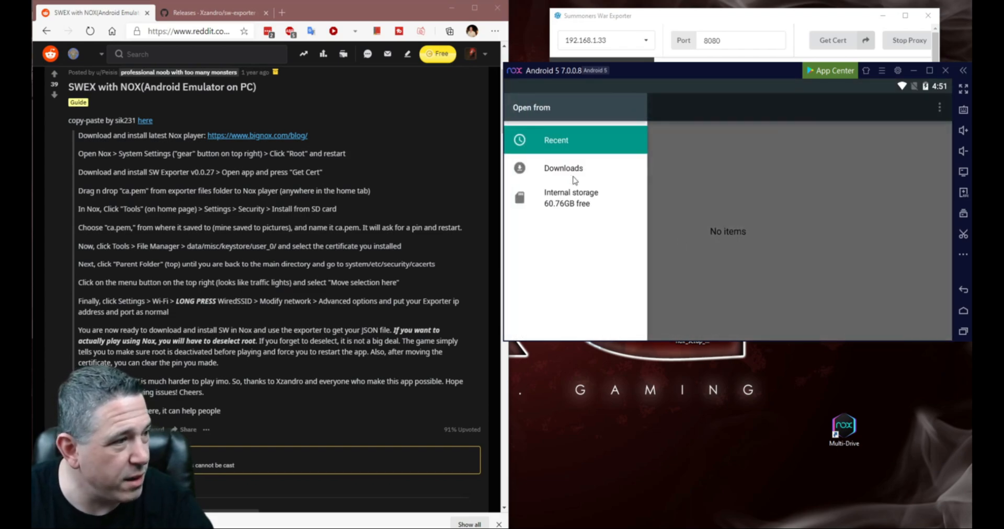
left_click(570, 197)
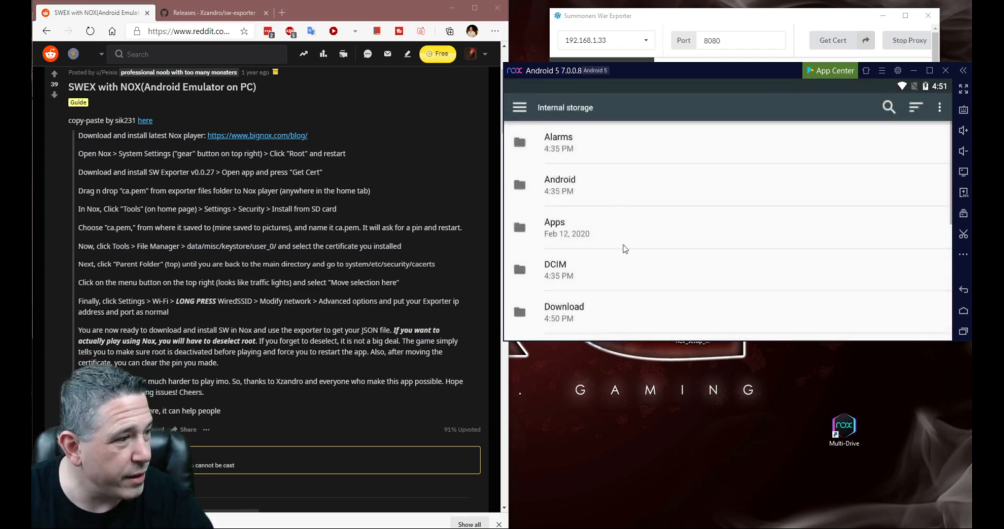
scroll("down", 3)
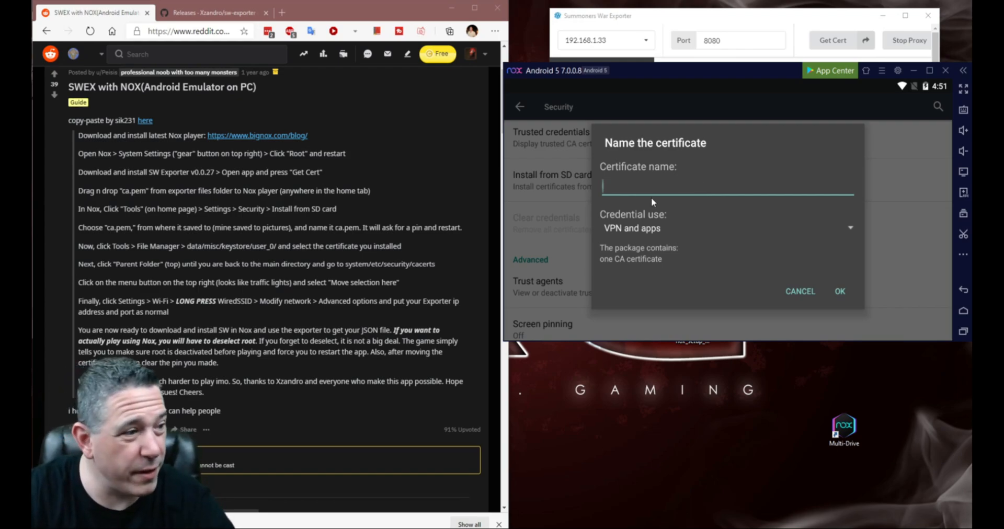
type("c")
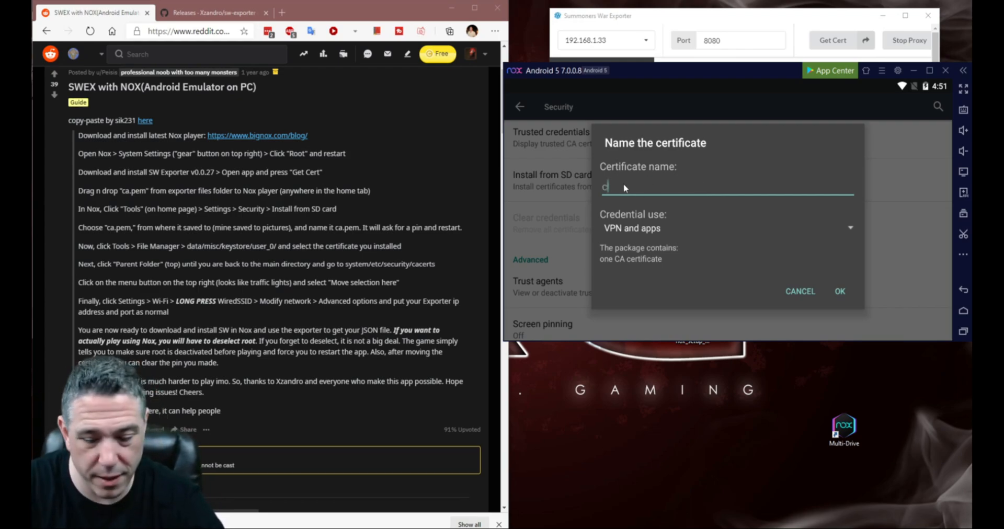
type("a.pem")
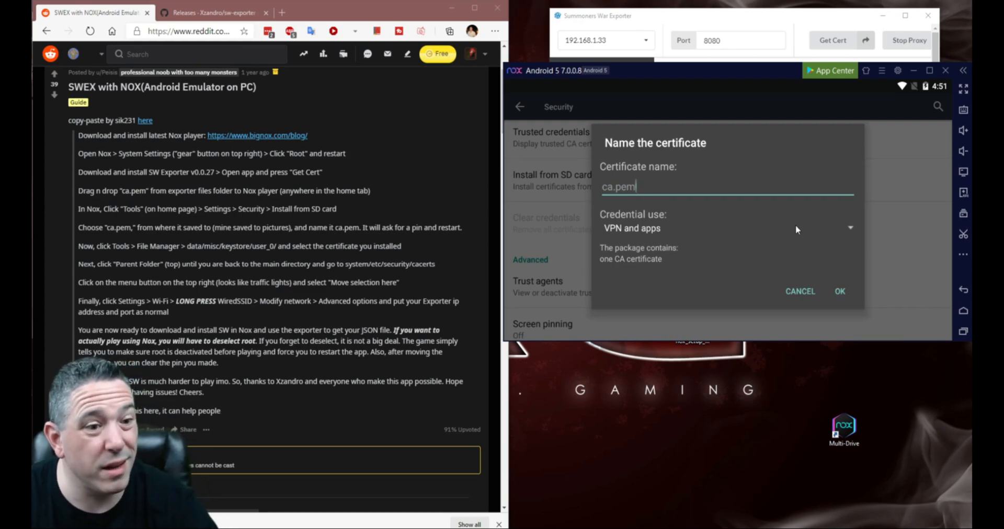
left_click(839, 291)
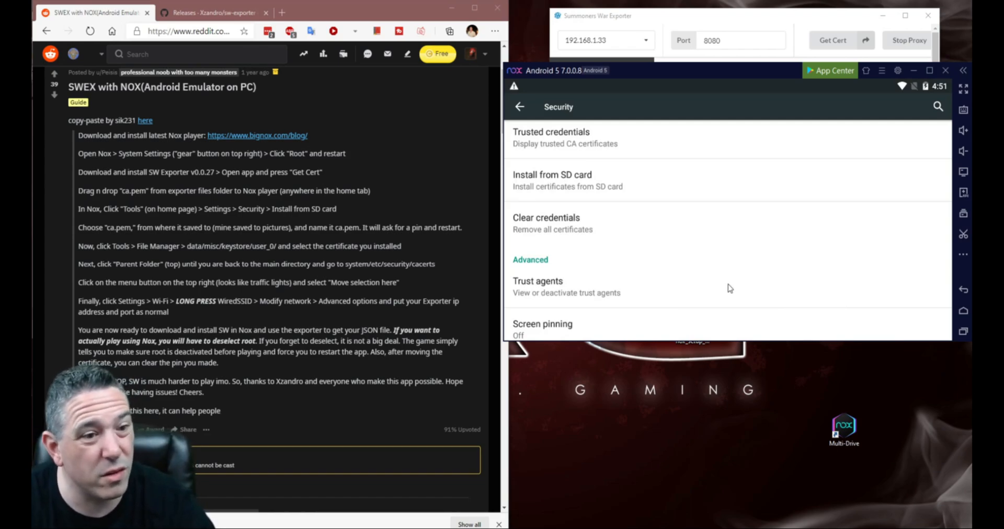
mouse_move(724, 286)
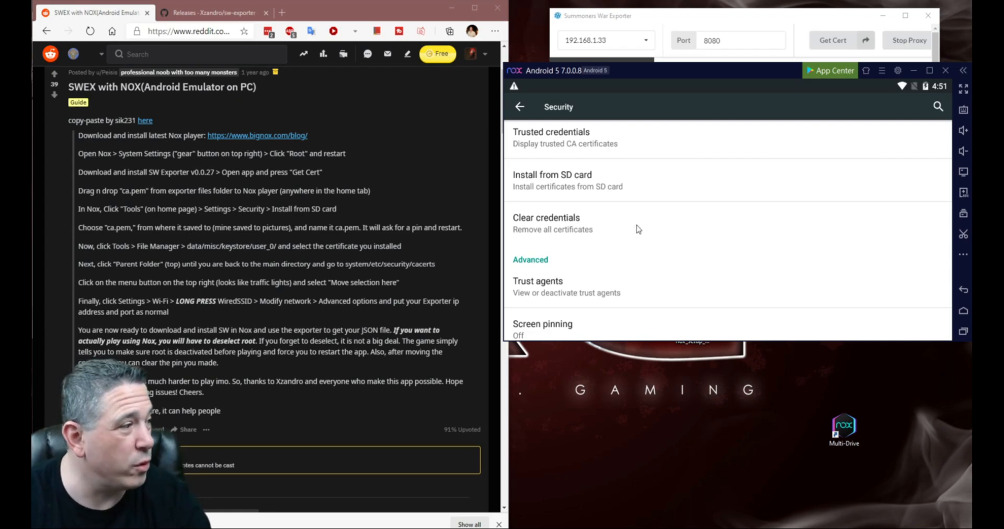
mouse_move(664, 186)
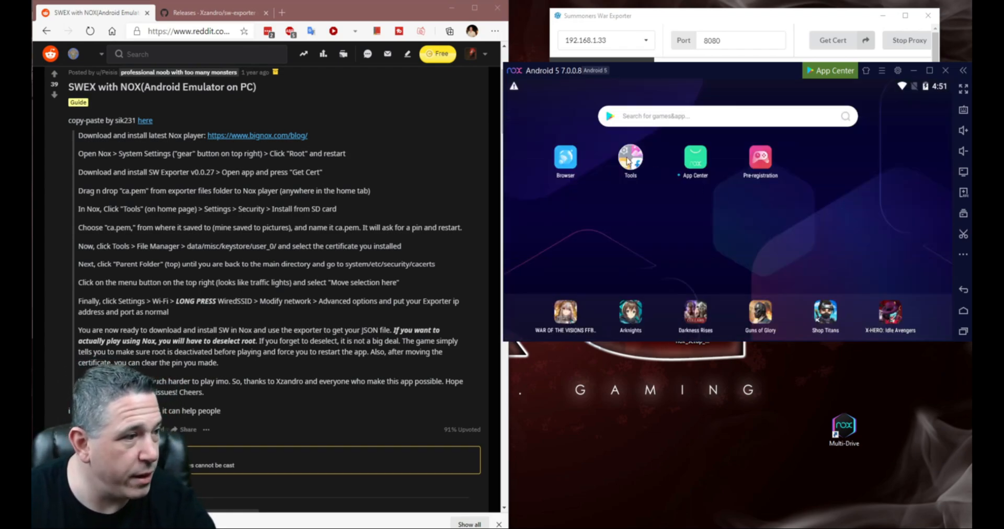
Step: Open data/misc/keystore/user_0 in File Manager with root access and select the CACERT file
left_click(630, 158)
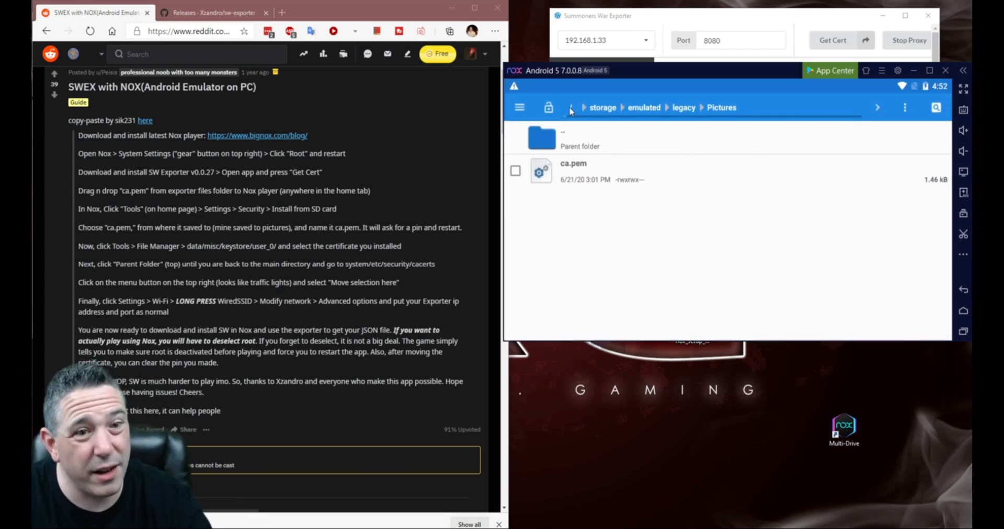
left_click(570, 108)
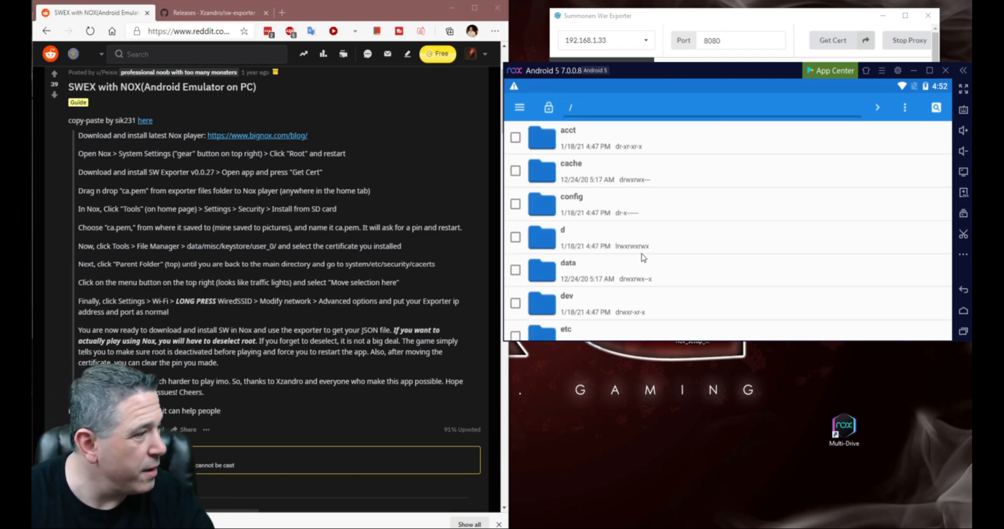
scroll("down", 3)
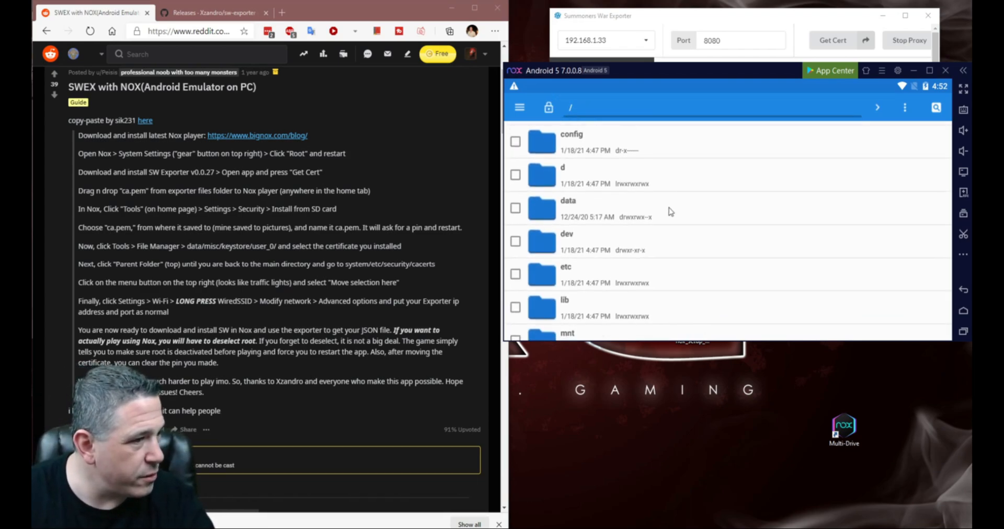
left_click(548, 107)
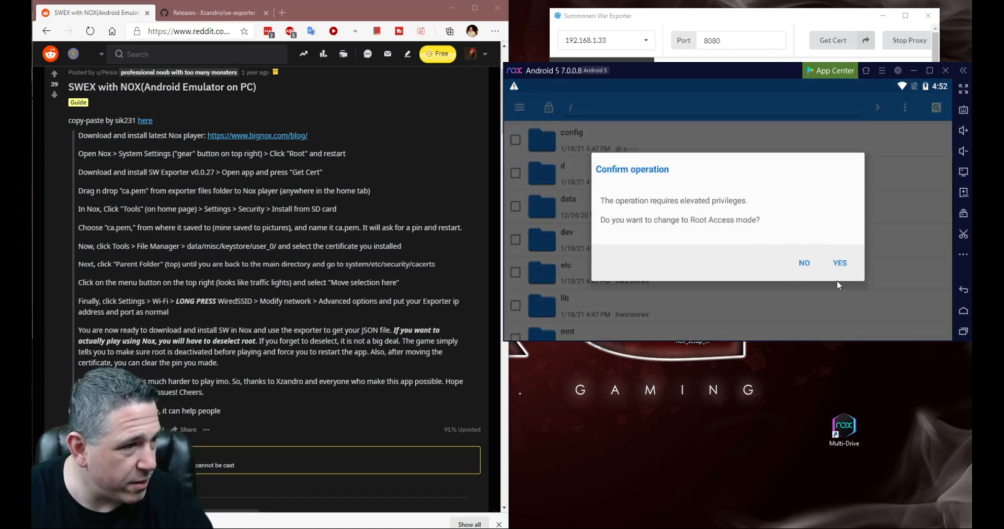
left_click(839, 262)
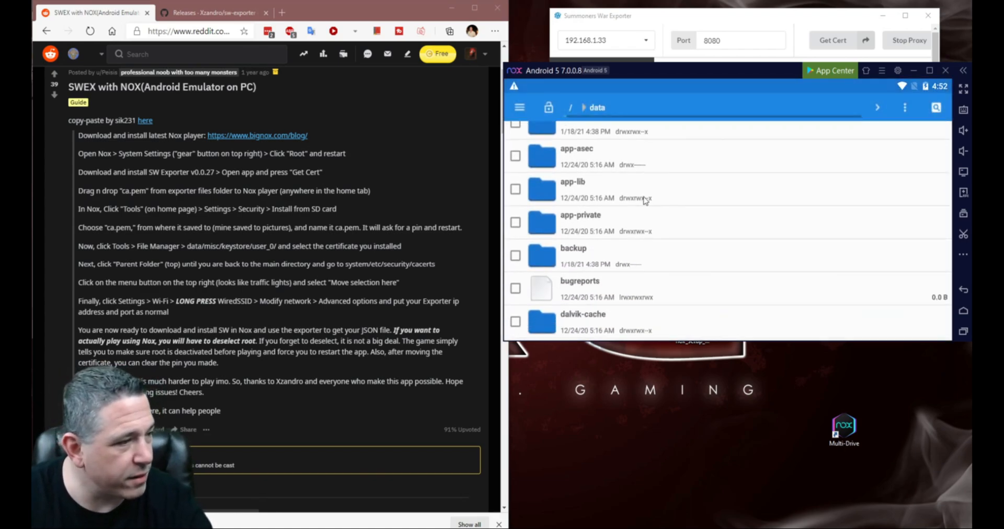
scroll("down", 3)
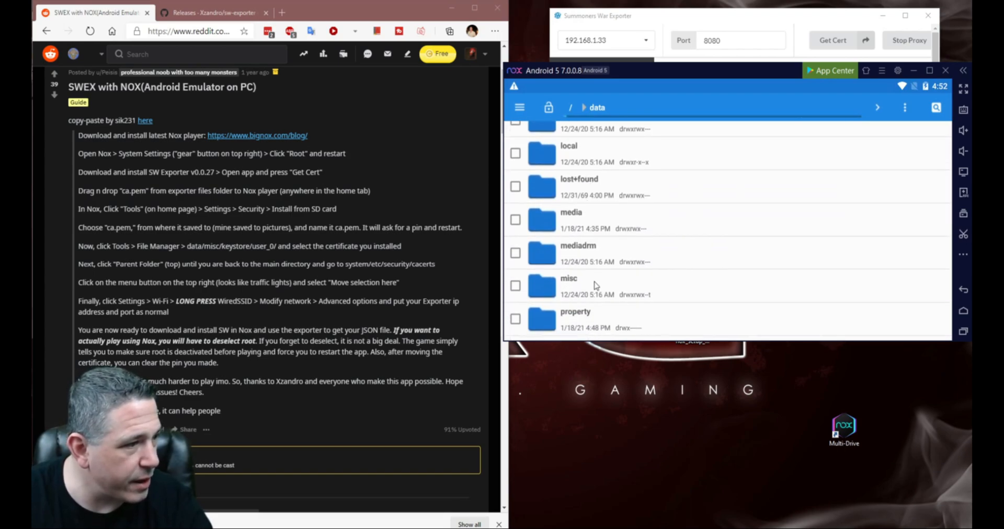
double_click(569, 278)
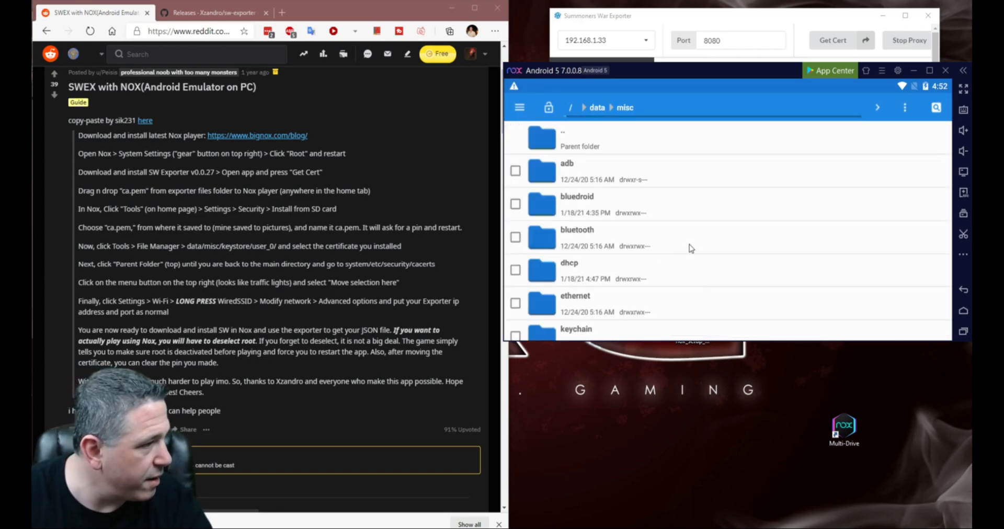
mouse_move(714, 256)
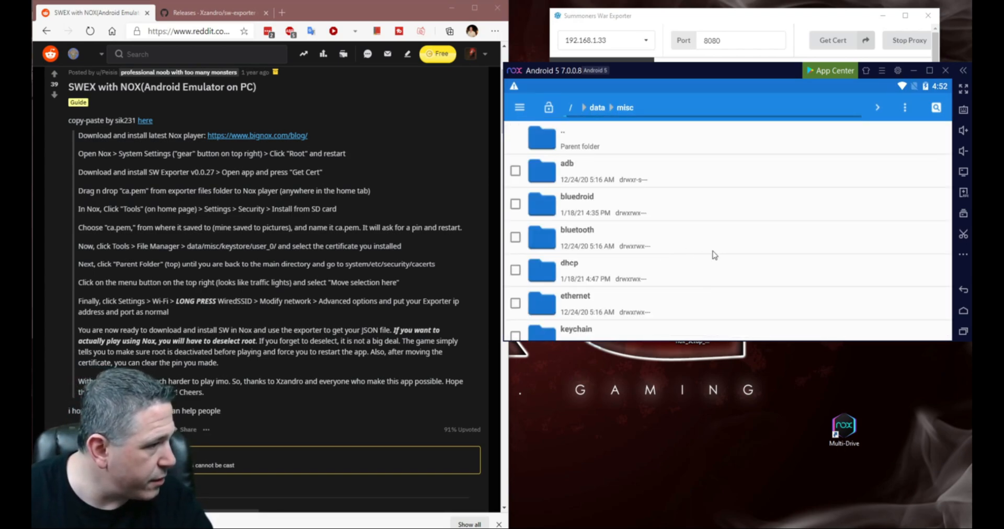
scroll("down", 3)
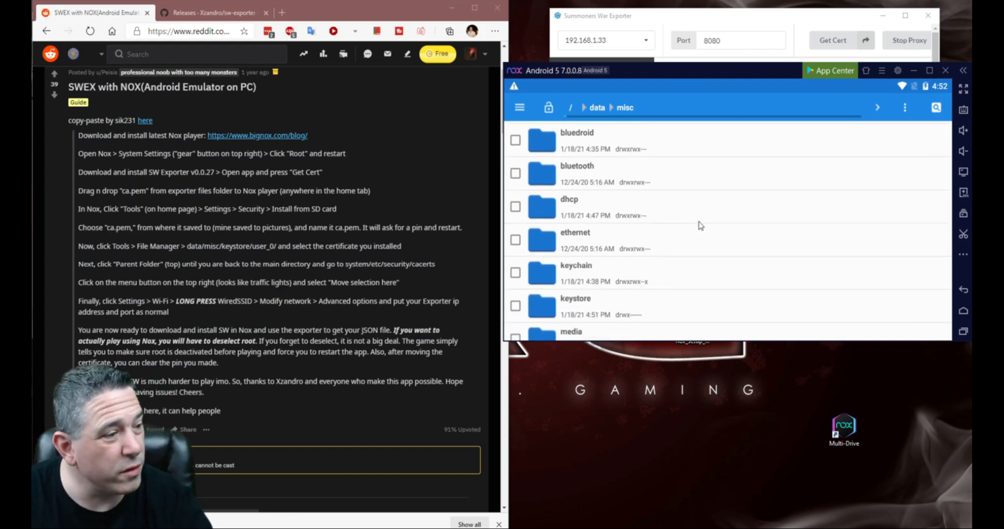
double_click(575, 298)
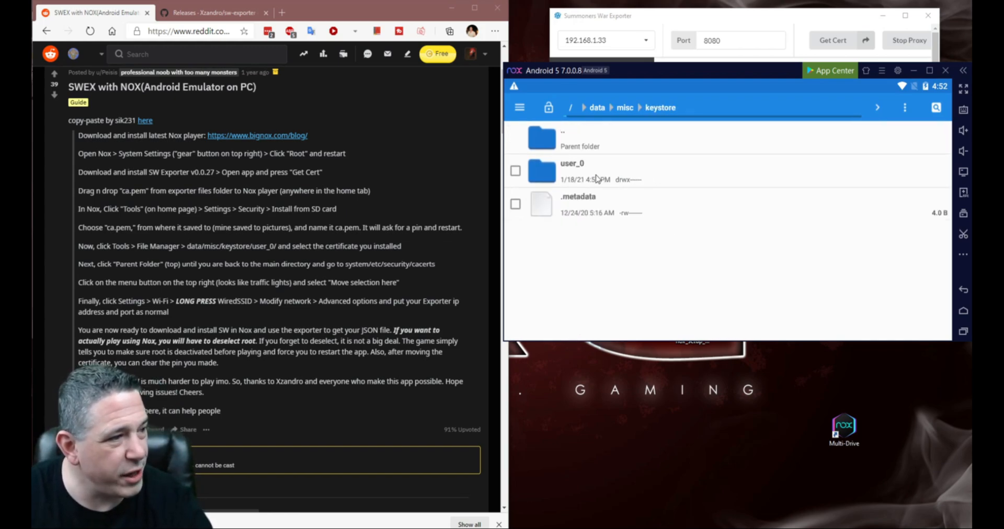
double_click(574, 170)
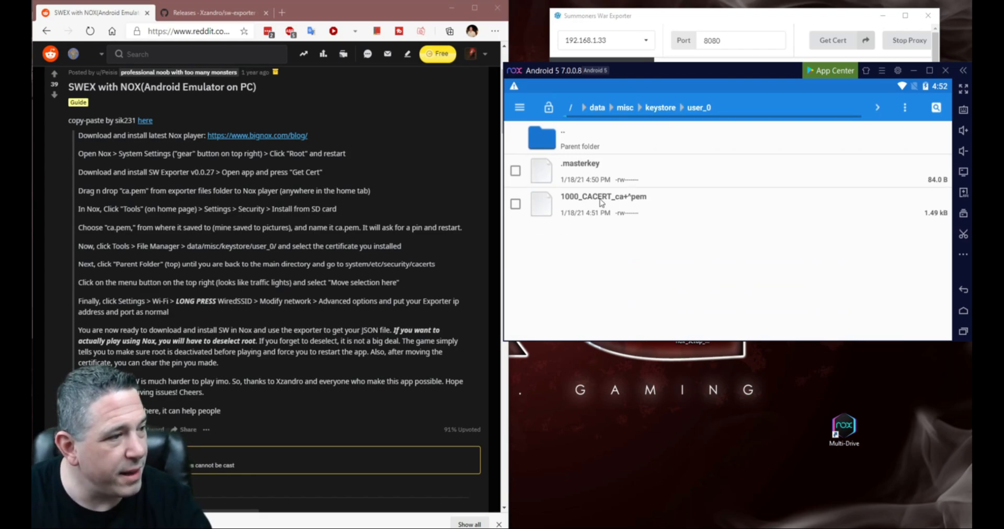
mouse_move(580, 209)
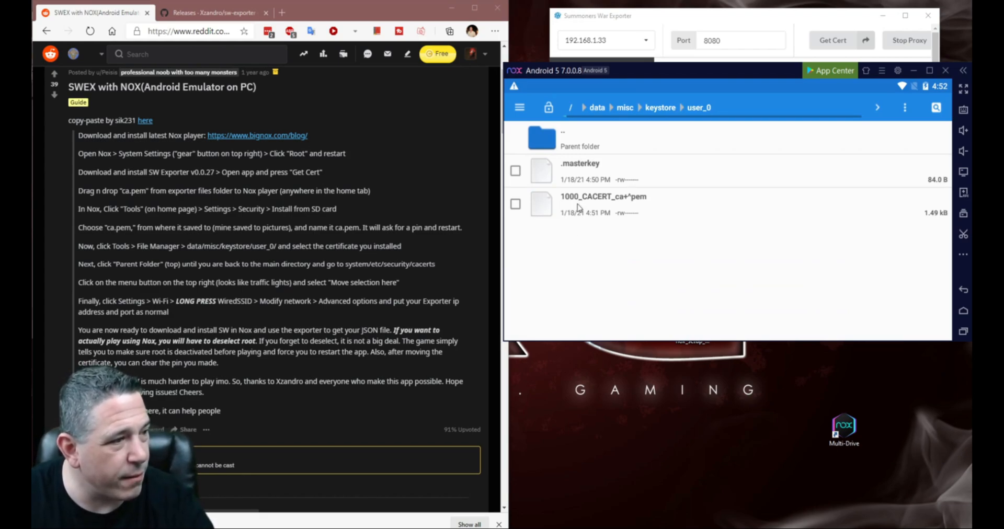
left_click(516, 204)
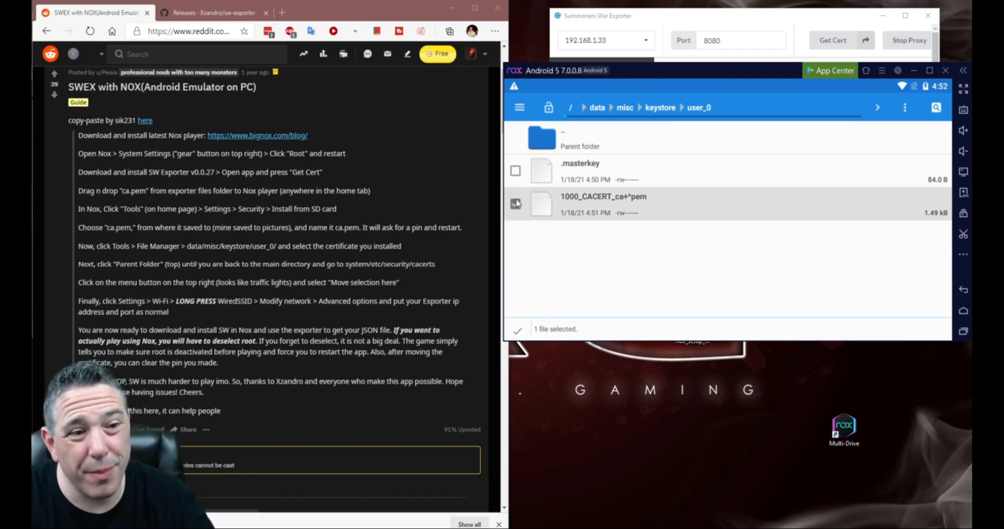
left_click(516, 204)
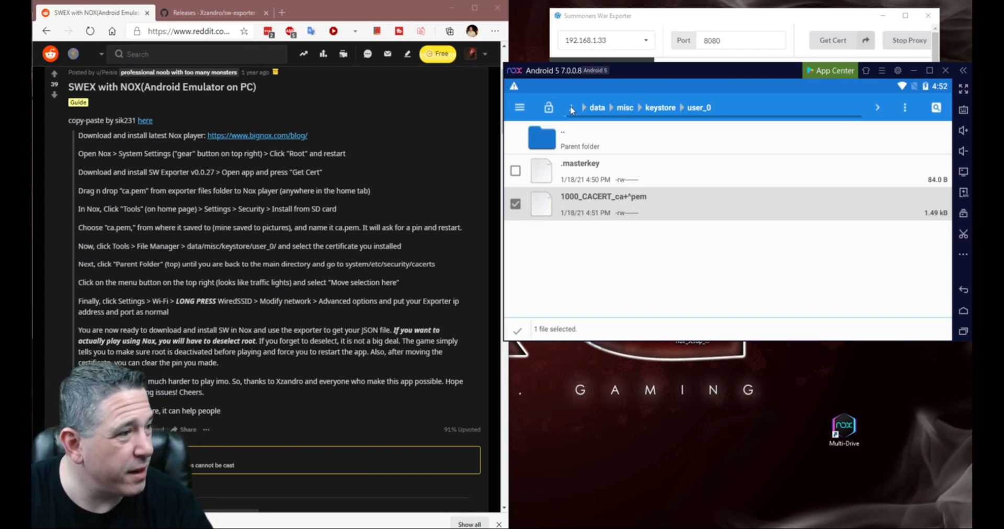
Step: Move the selected certificate into system/etc/security/cacerts
left_click(571, 107)
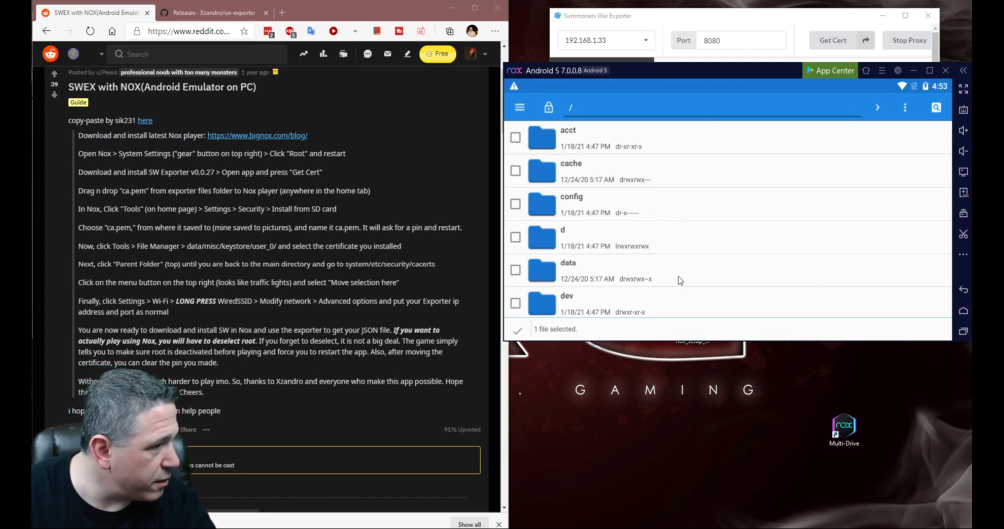
scroll("down", 3)
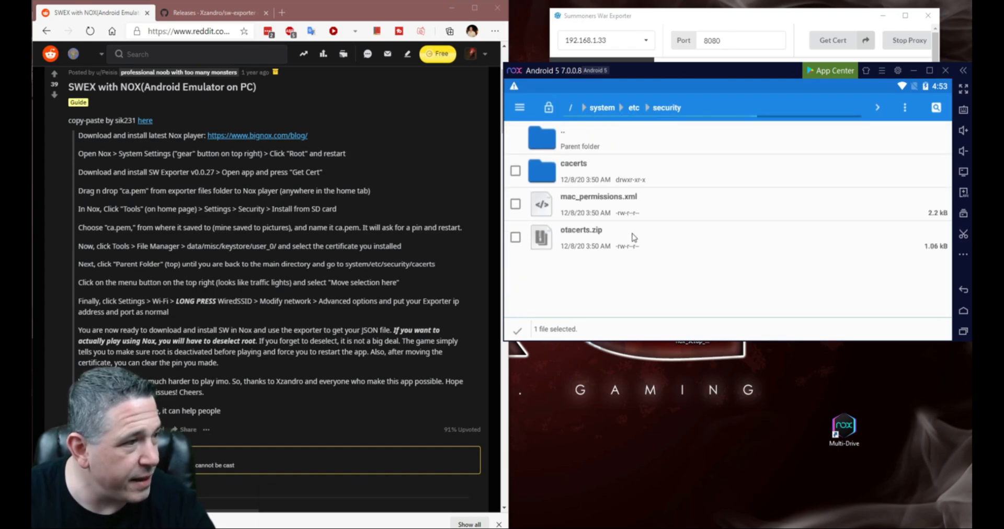
double_click(573, 163)
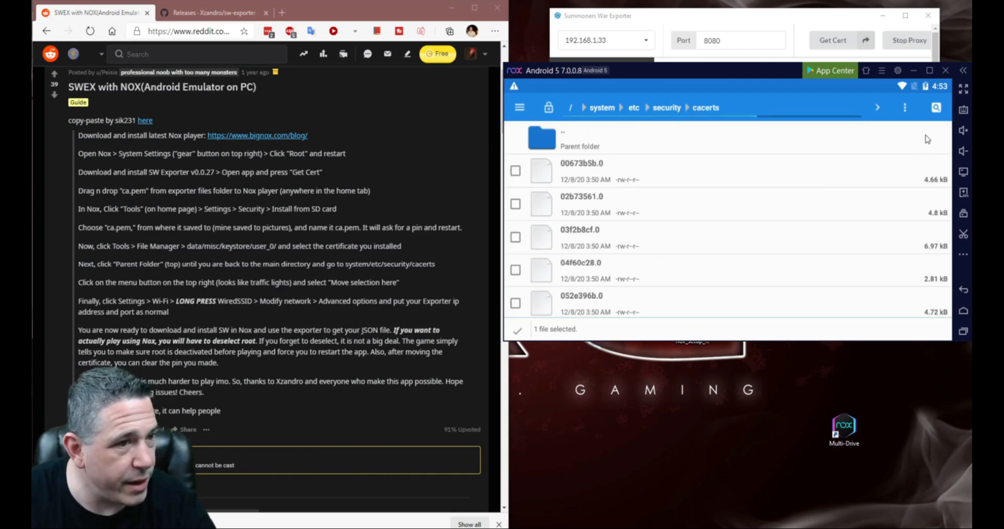
left_click(905, 107)
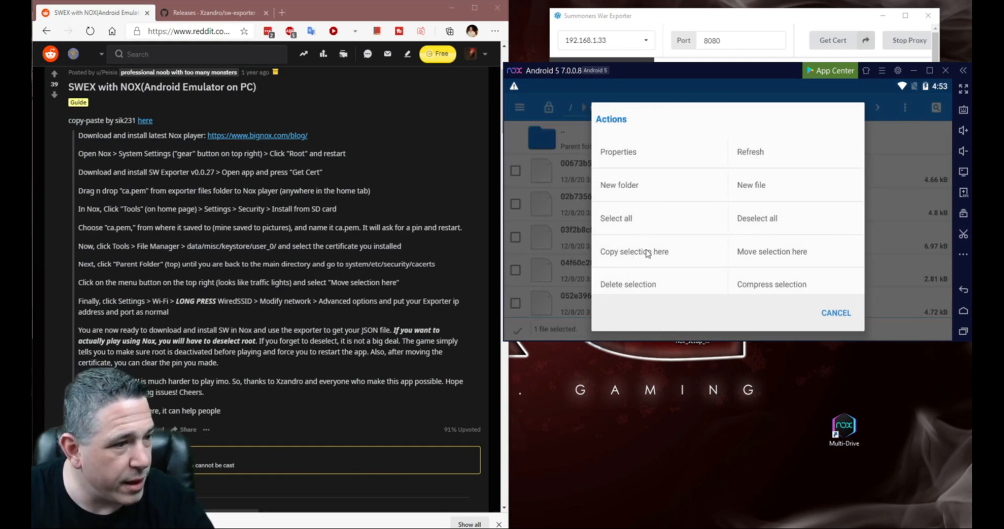
left_click(835, 313)
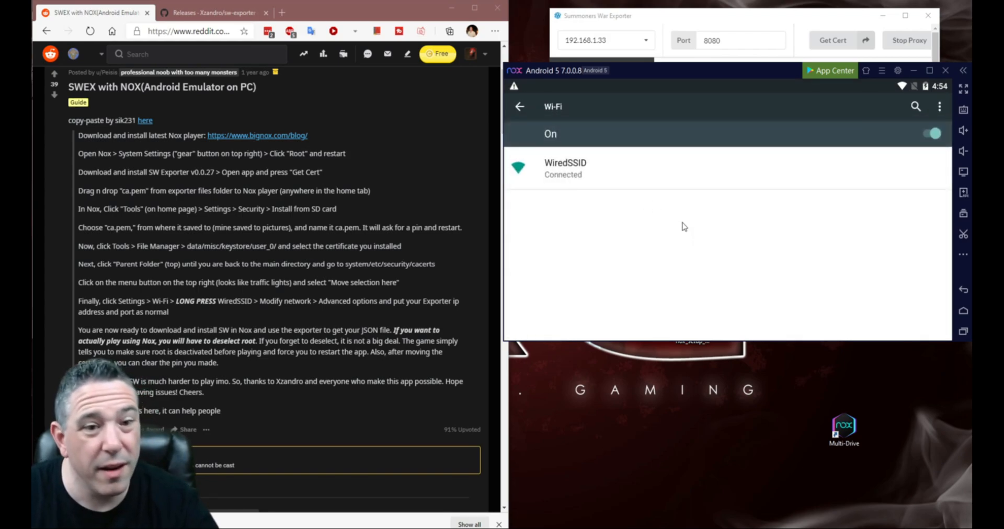
mouse_move(573, 228)
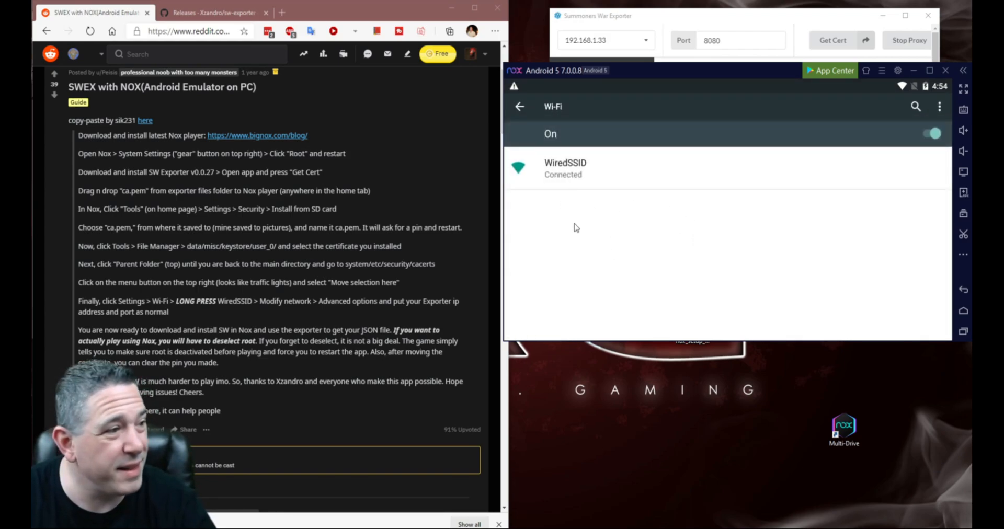
Step: Give WiredSSID a manual proxy at 192.168.1.33 port 8080 and save
left_click(565, 168)
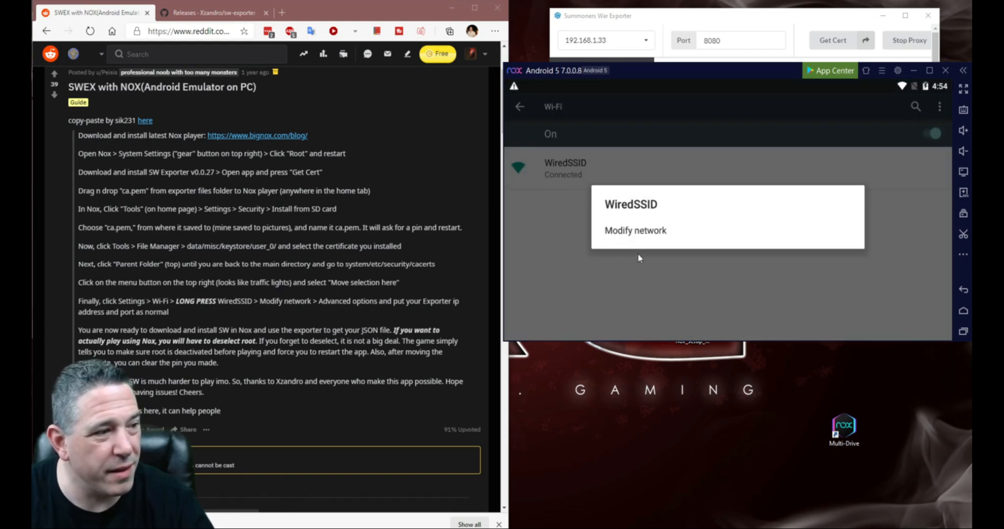
left_click(635, 230)
type("1")
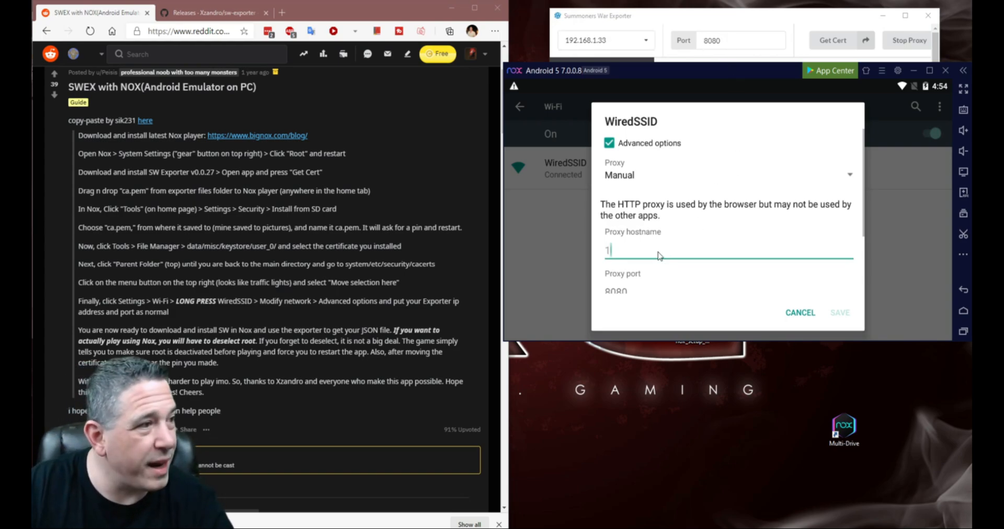
type("92.168.1.33")
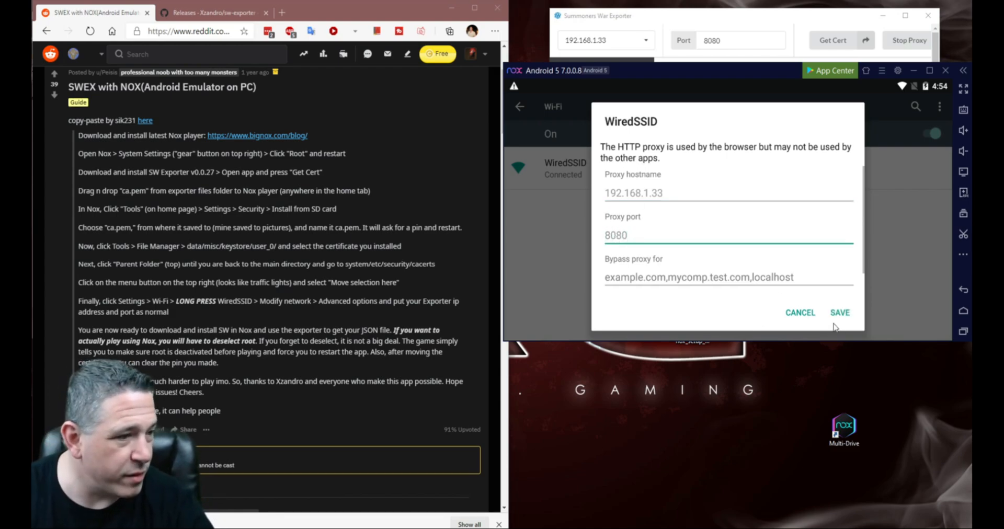
left_click(840, 312)
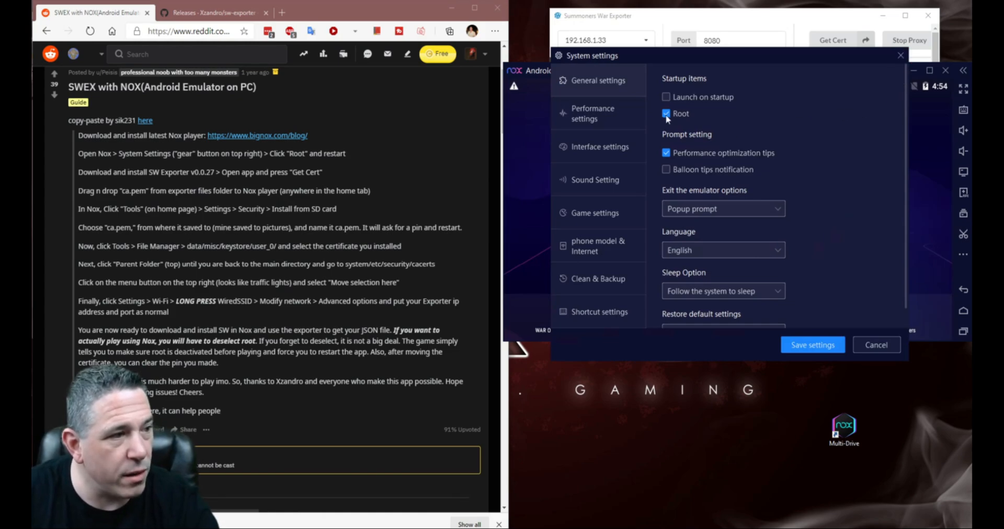
Step: Untick Root, save settings, postpone the restart, and close Nox
left_click(666, 114)
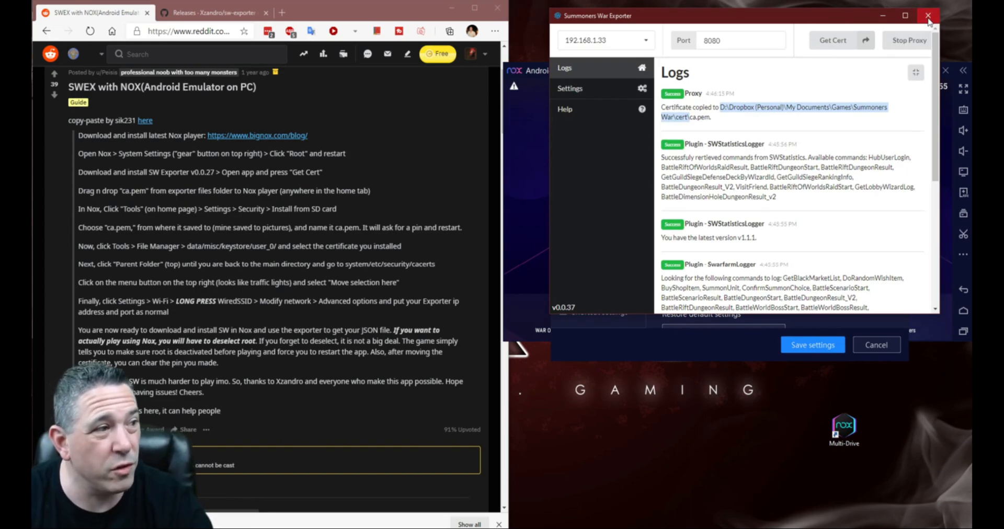
left_click(928, 14)
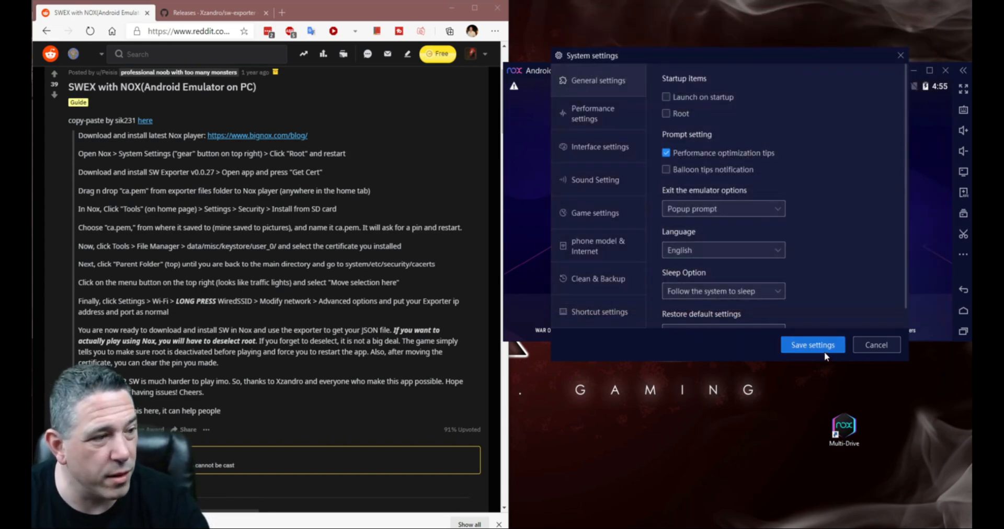
left_click(812, 344)
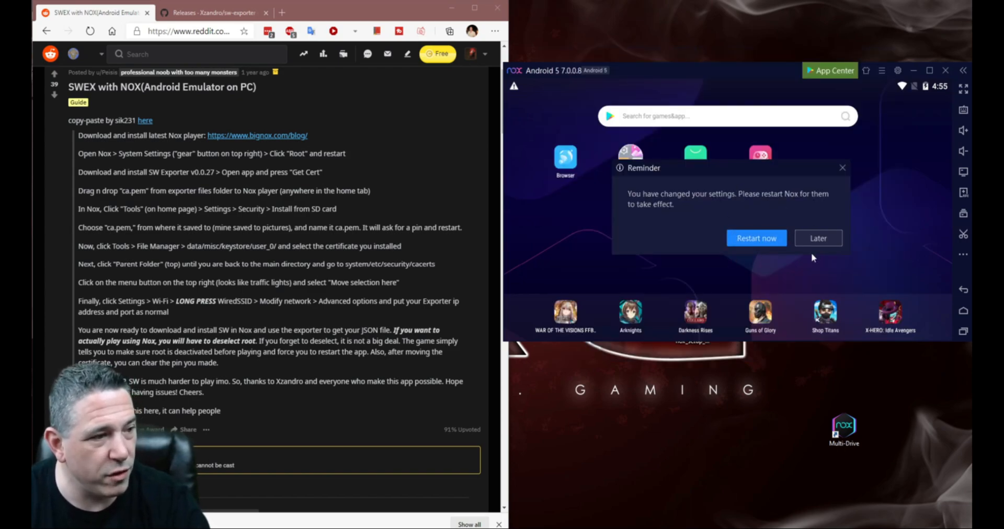
left_click(818, 238)
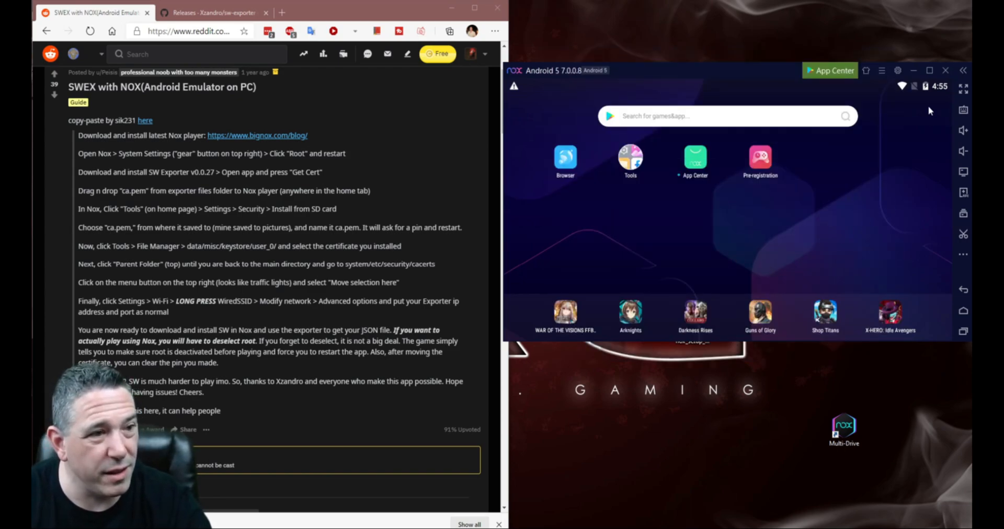
left_click(945, 71)
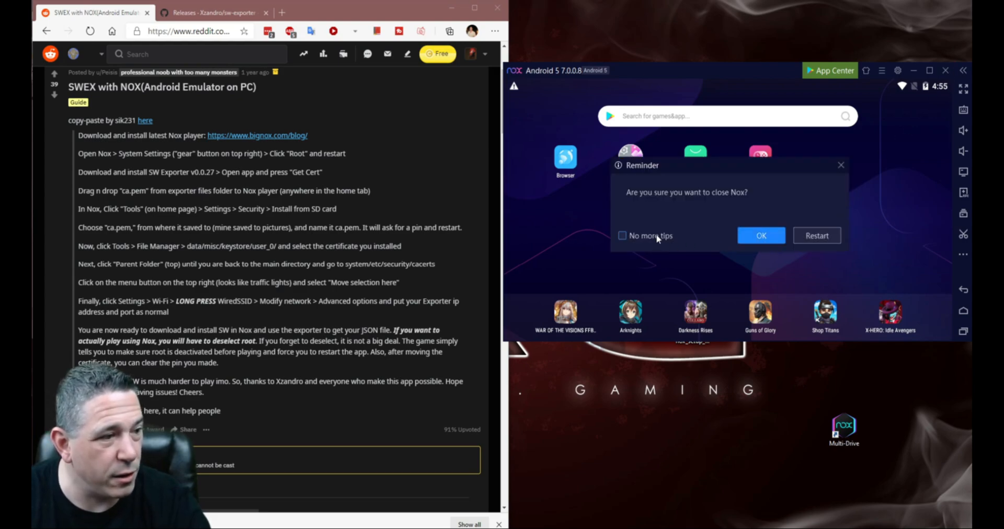
left_click(760, 235)
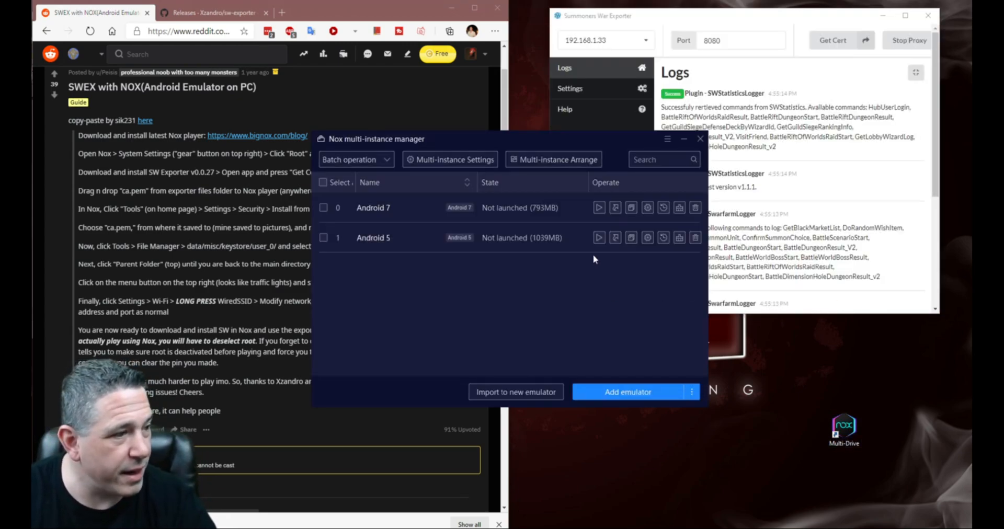
Step: Relaunch the Android 5 instance and open its Tools folder
left_click(598, 237)
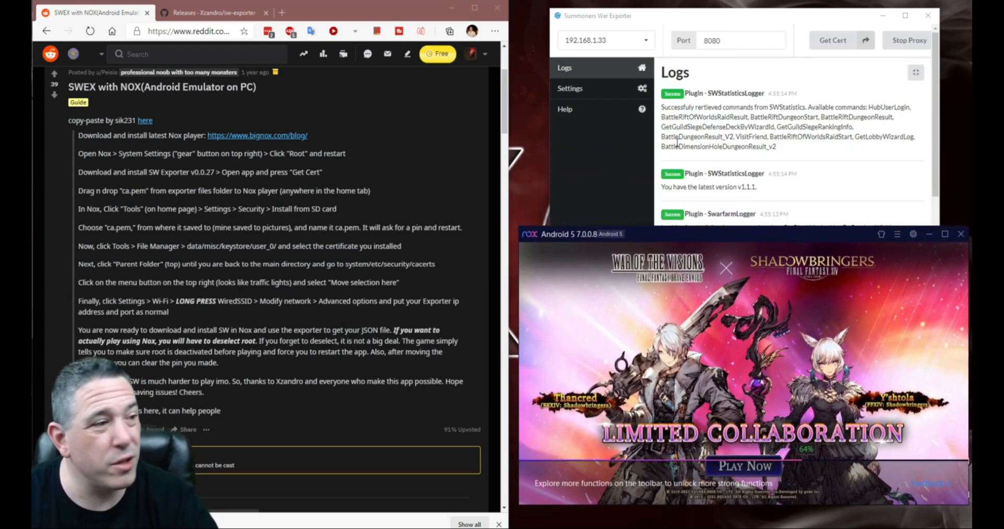
left_click(569, 88)
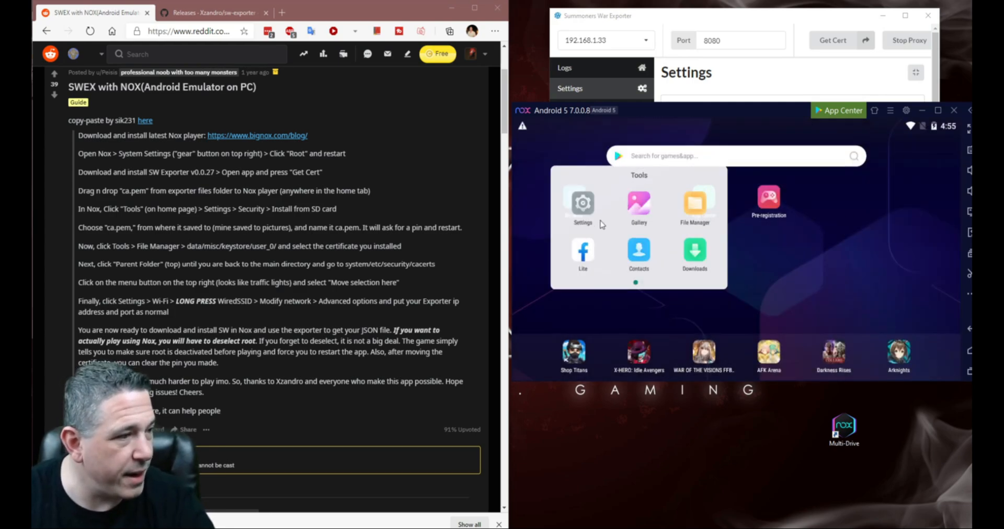
Step: Set the emulator's screen lock to None, confirming removal of the unlock PIN
left_click(581, 204)
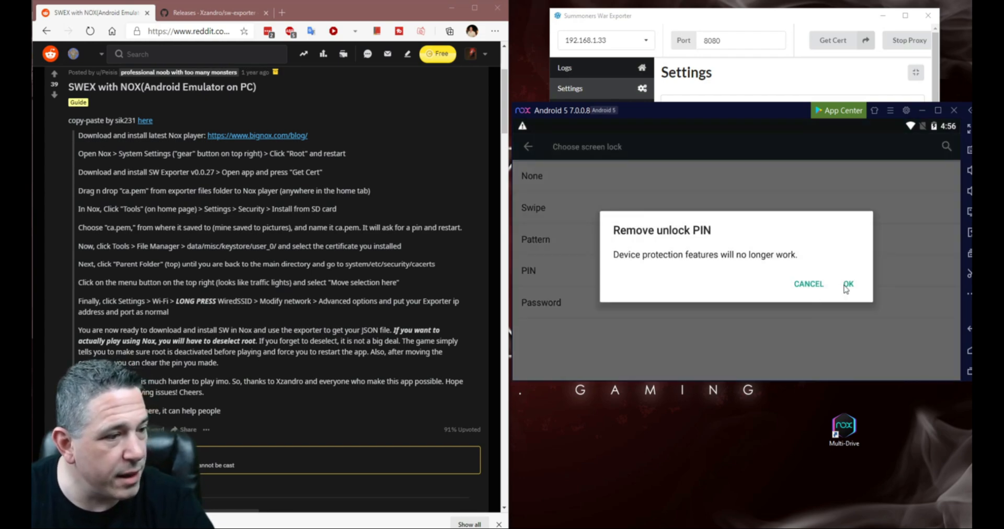
left_click(848, 284)
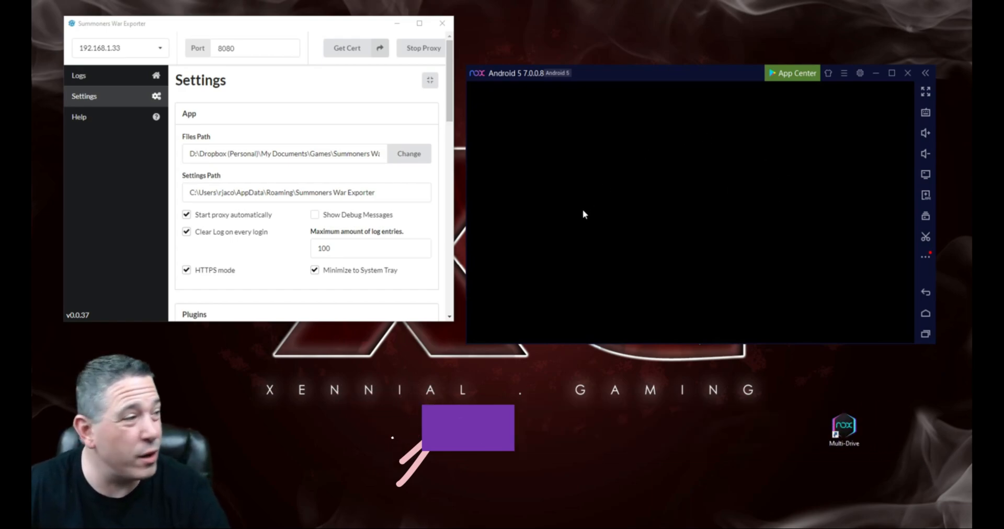
left_click(78, 75)
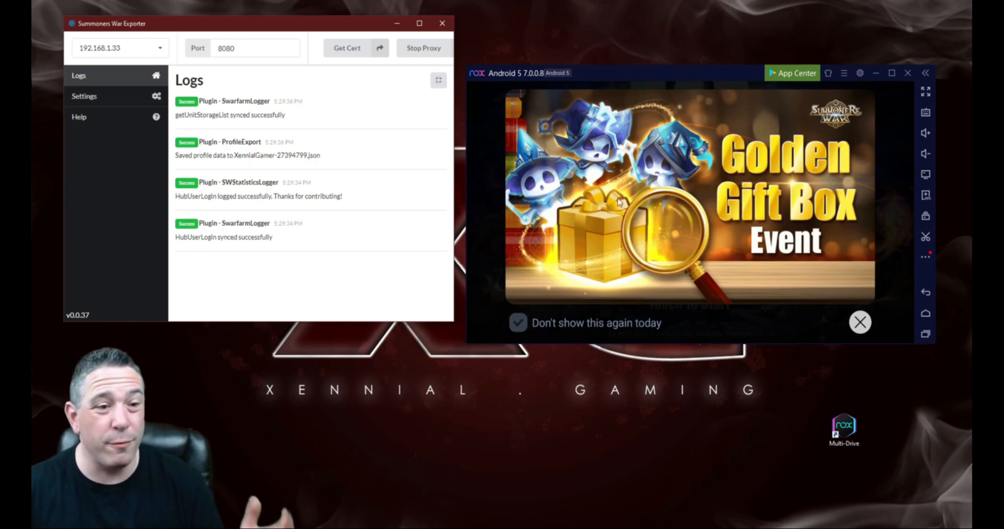
mouse_move(285, 131)
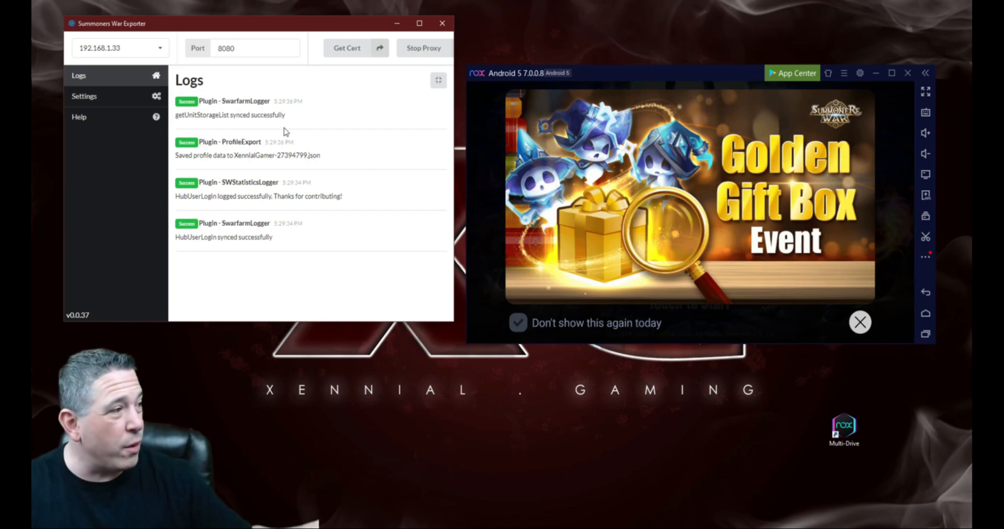
mouse_move(787, 246)
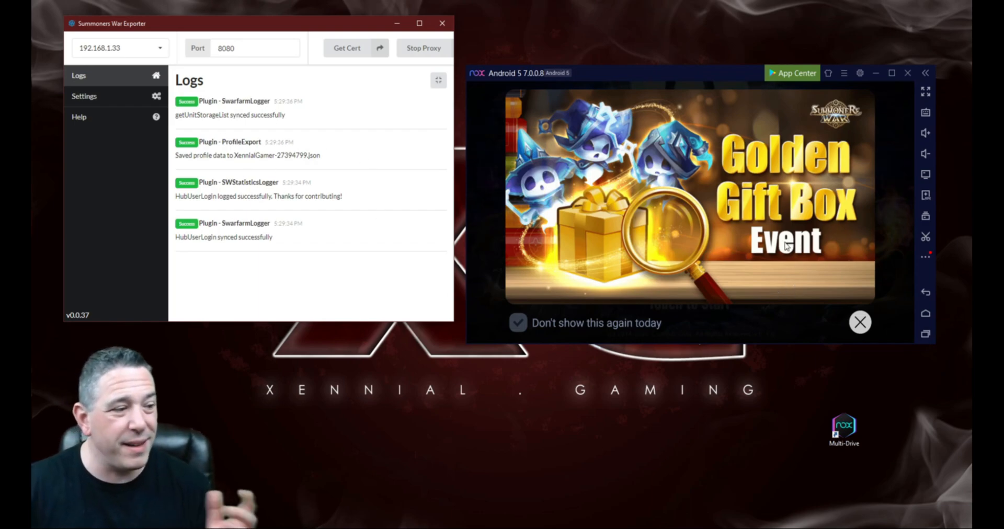